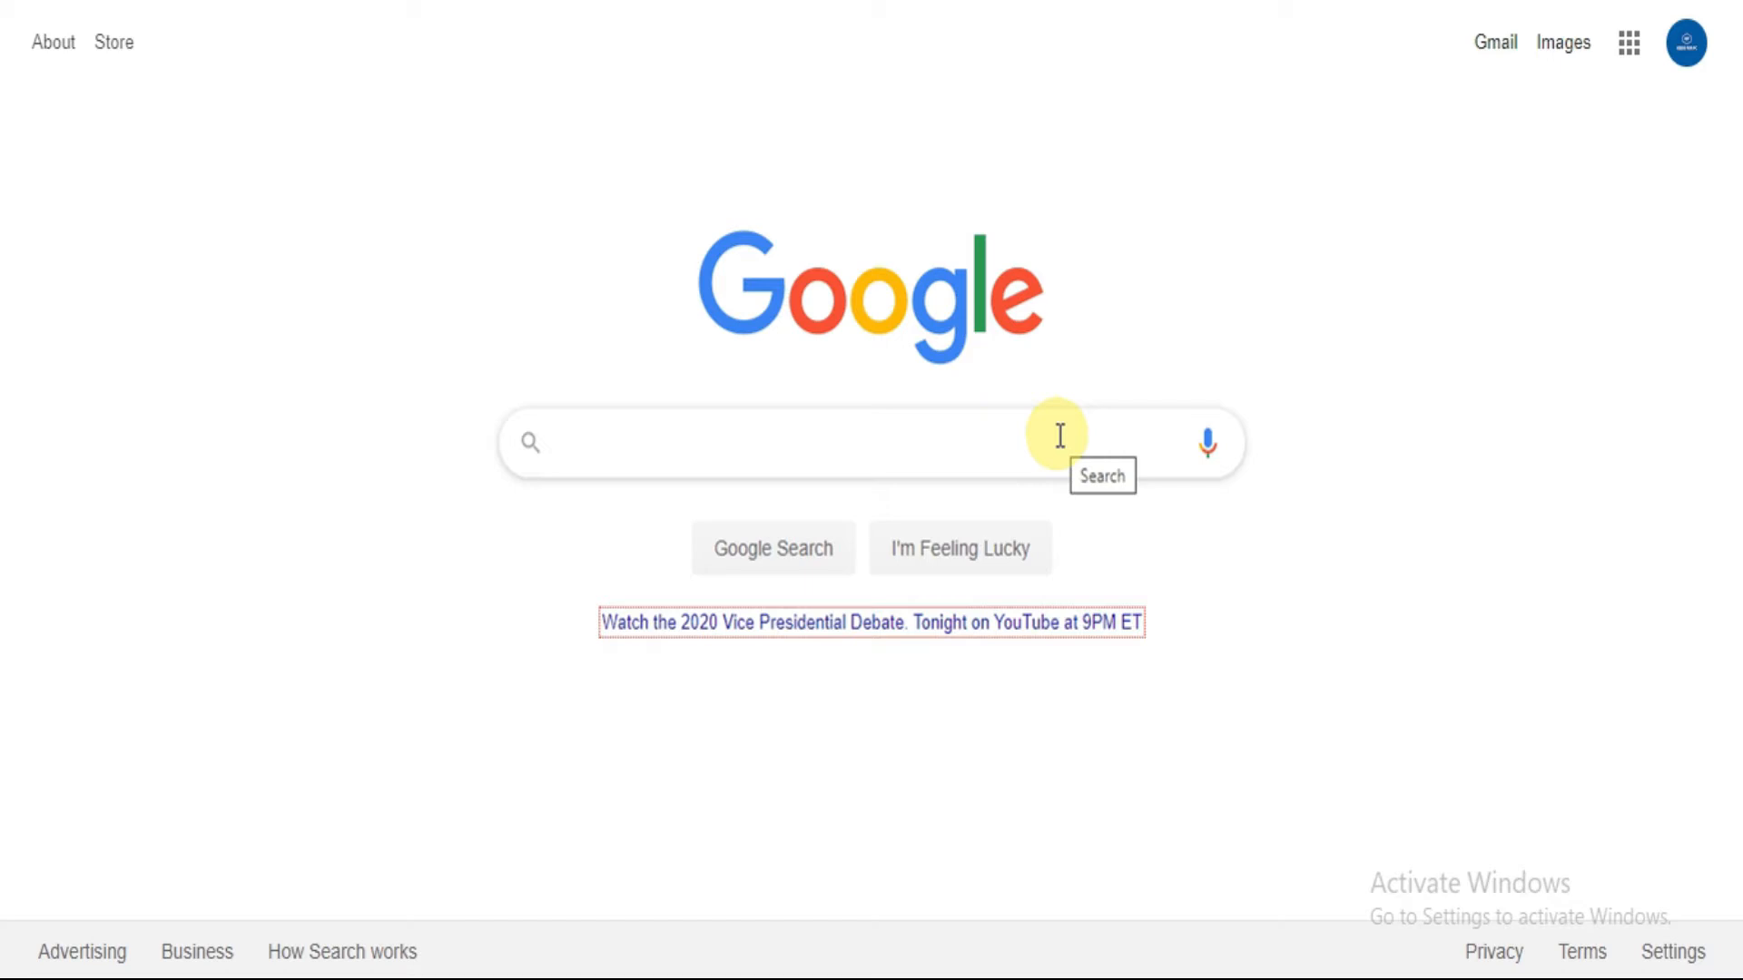
# Step: Search Google for 'geeks for pc' and reach the Geeks for PC website
pyautogui.write('geeks for p')
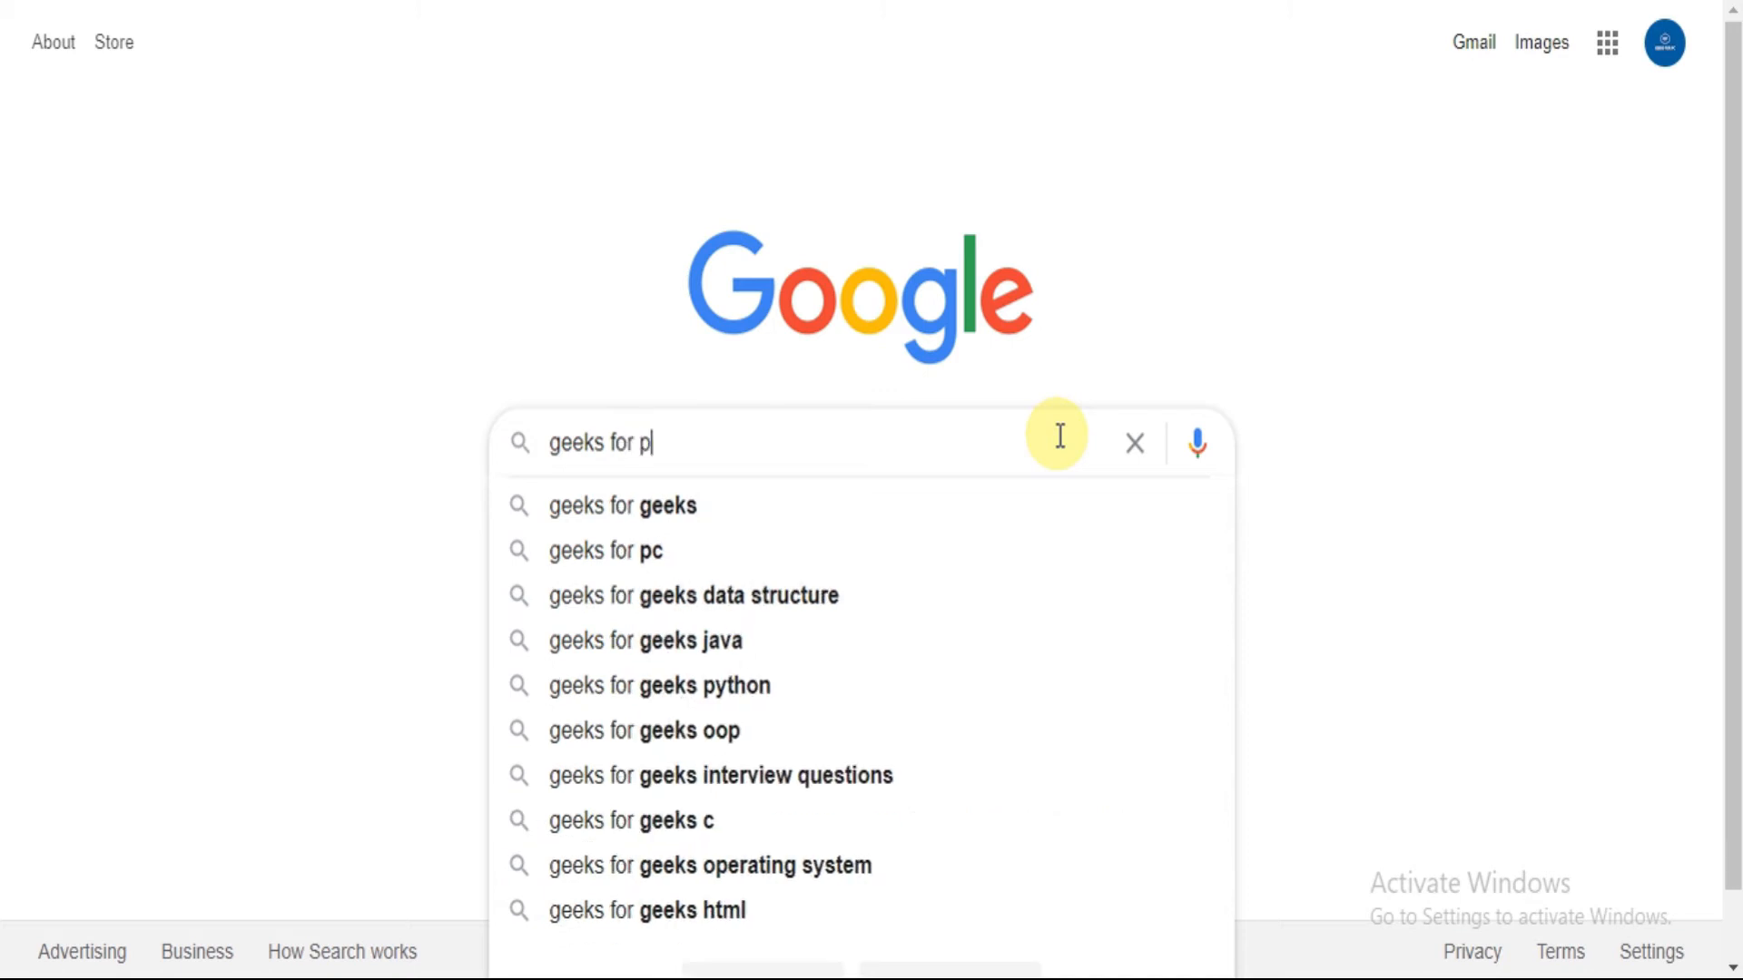
pyautogui.click(605, 550)
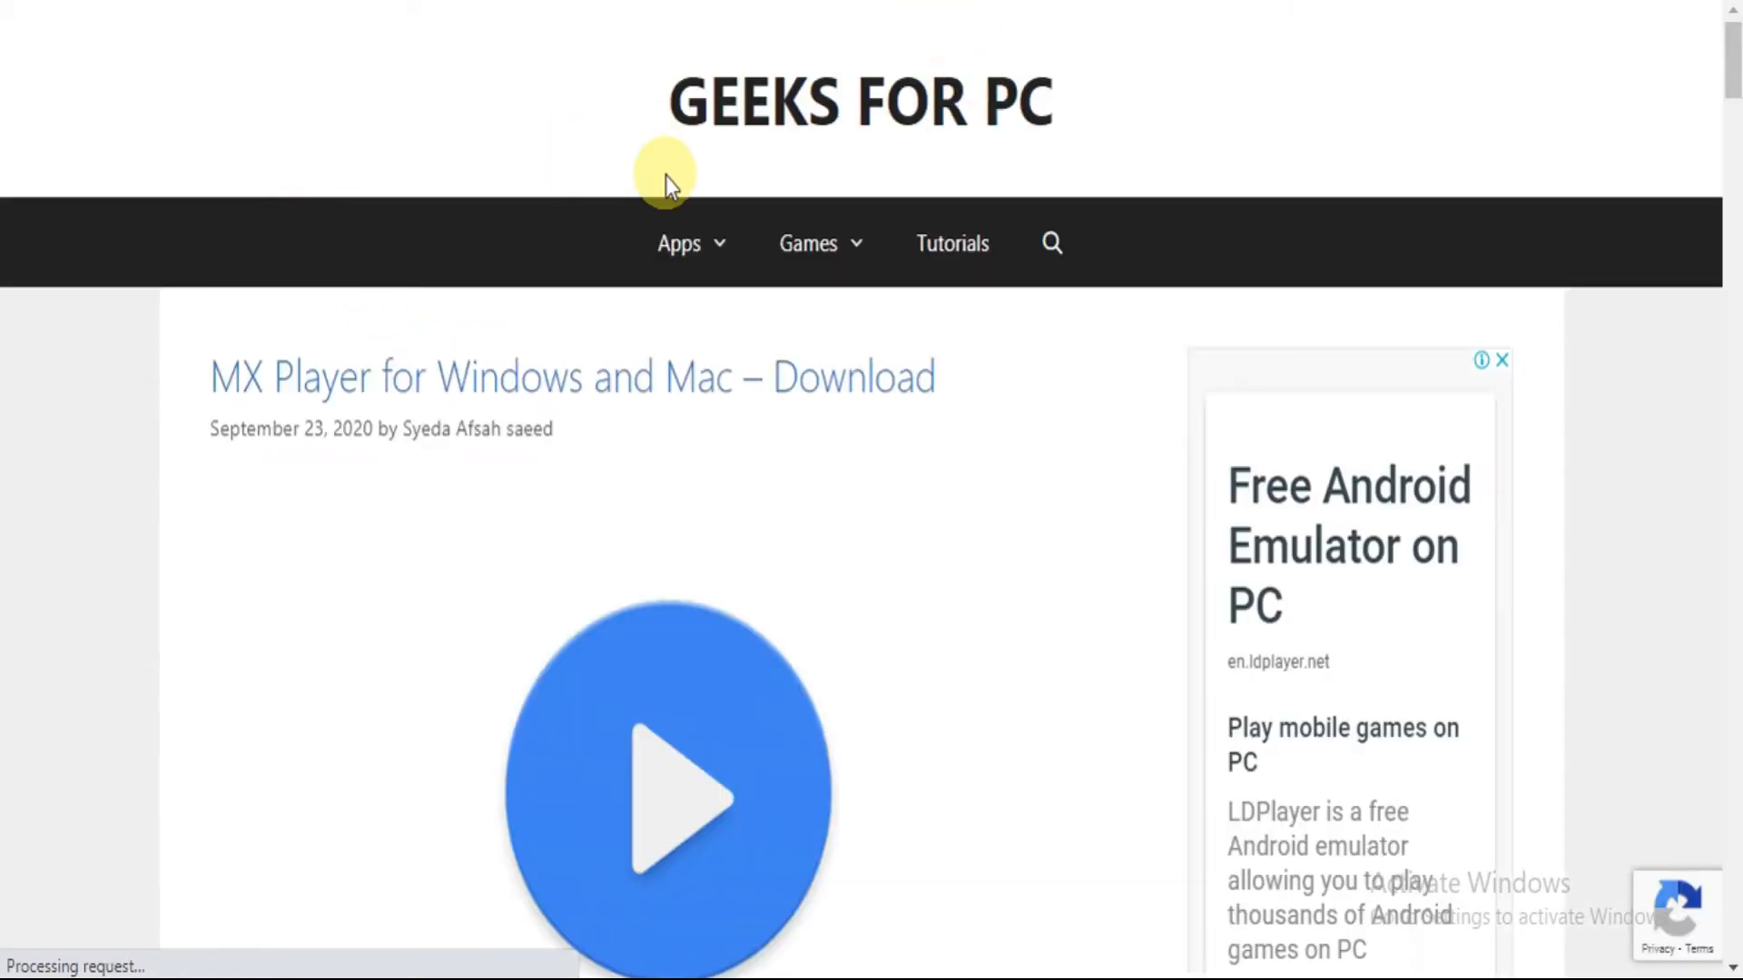
pyautogui.moveTo(824, 225)
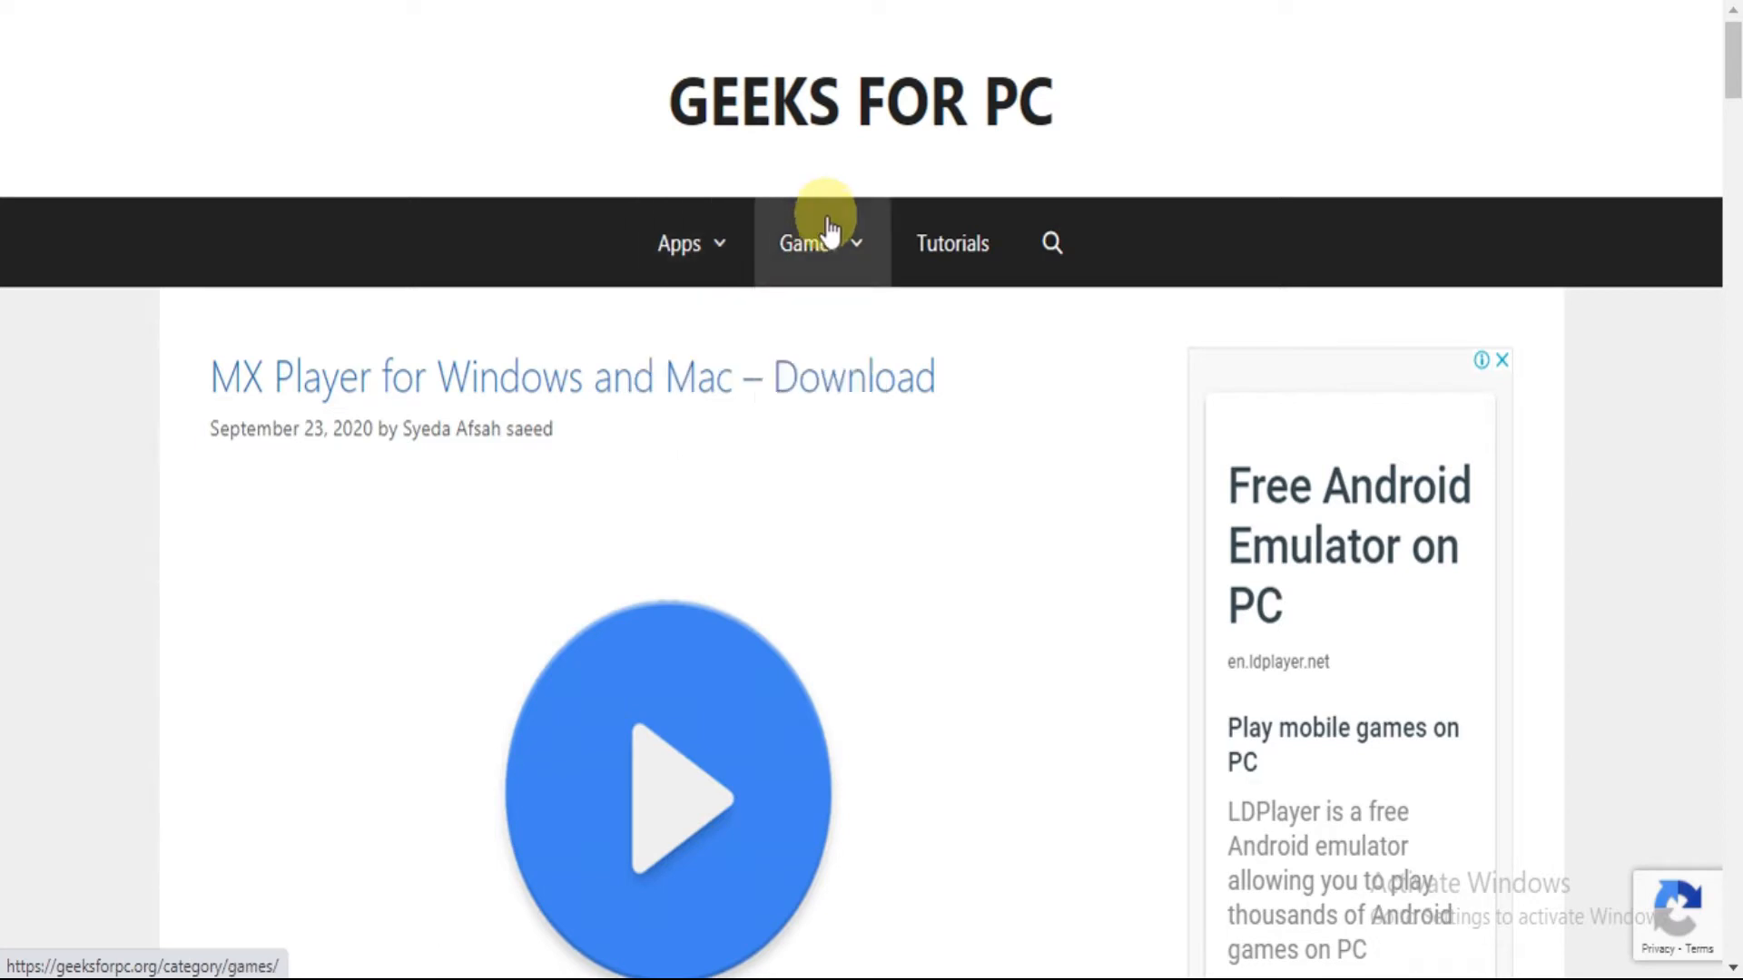
pyautogui.scroll(-3)
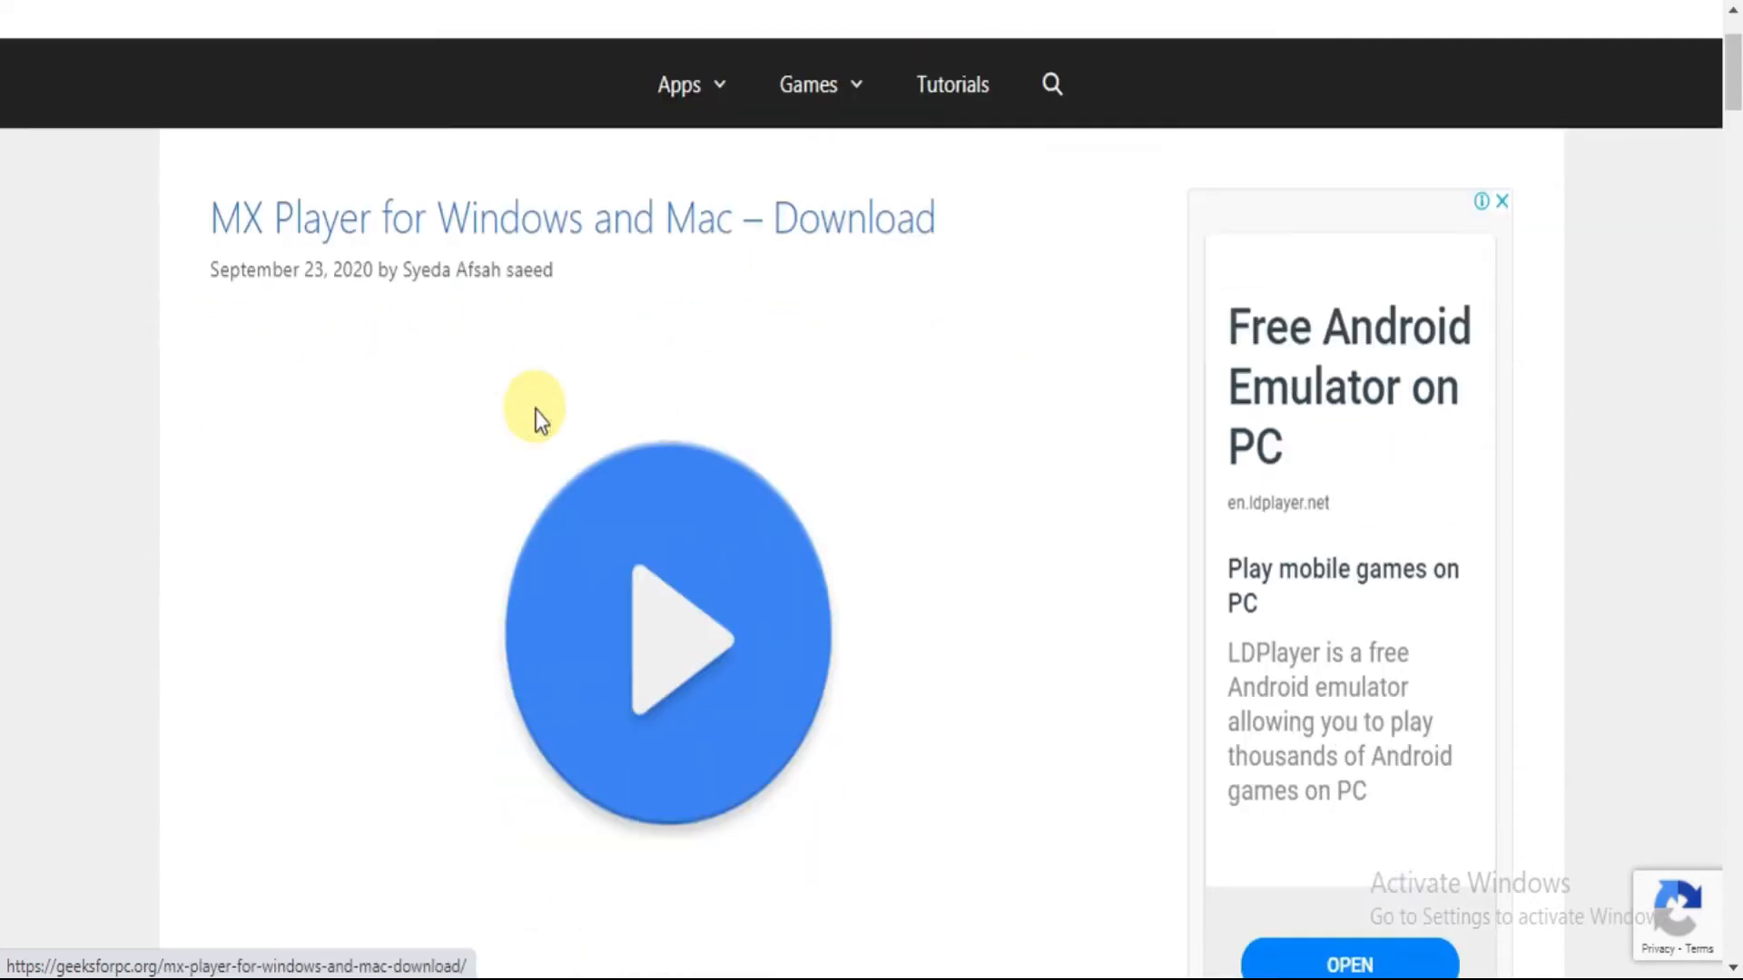
pyautogui.scroll(-3)
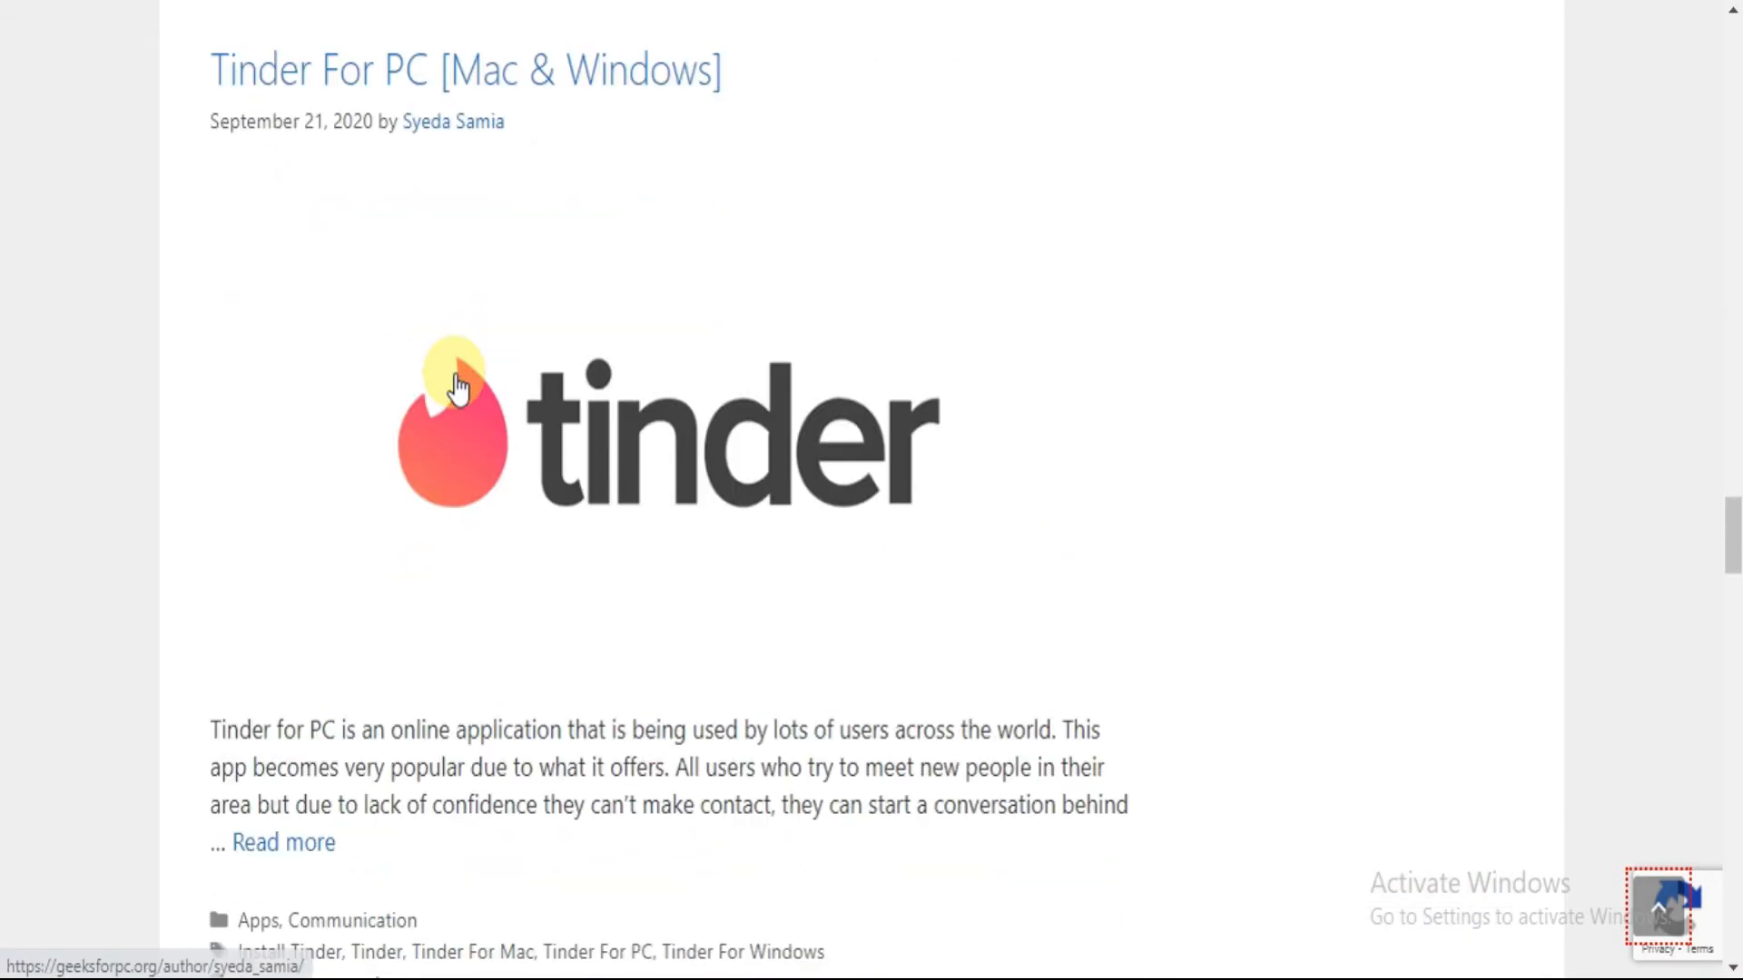
pyautogui.scroll(-3)
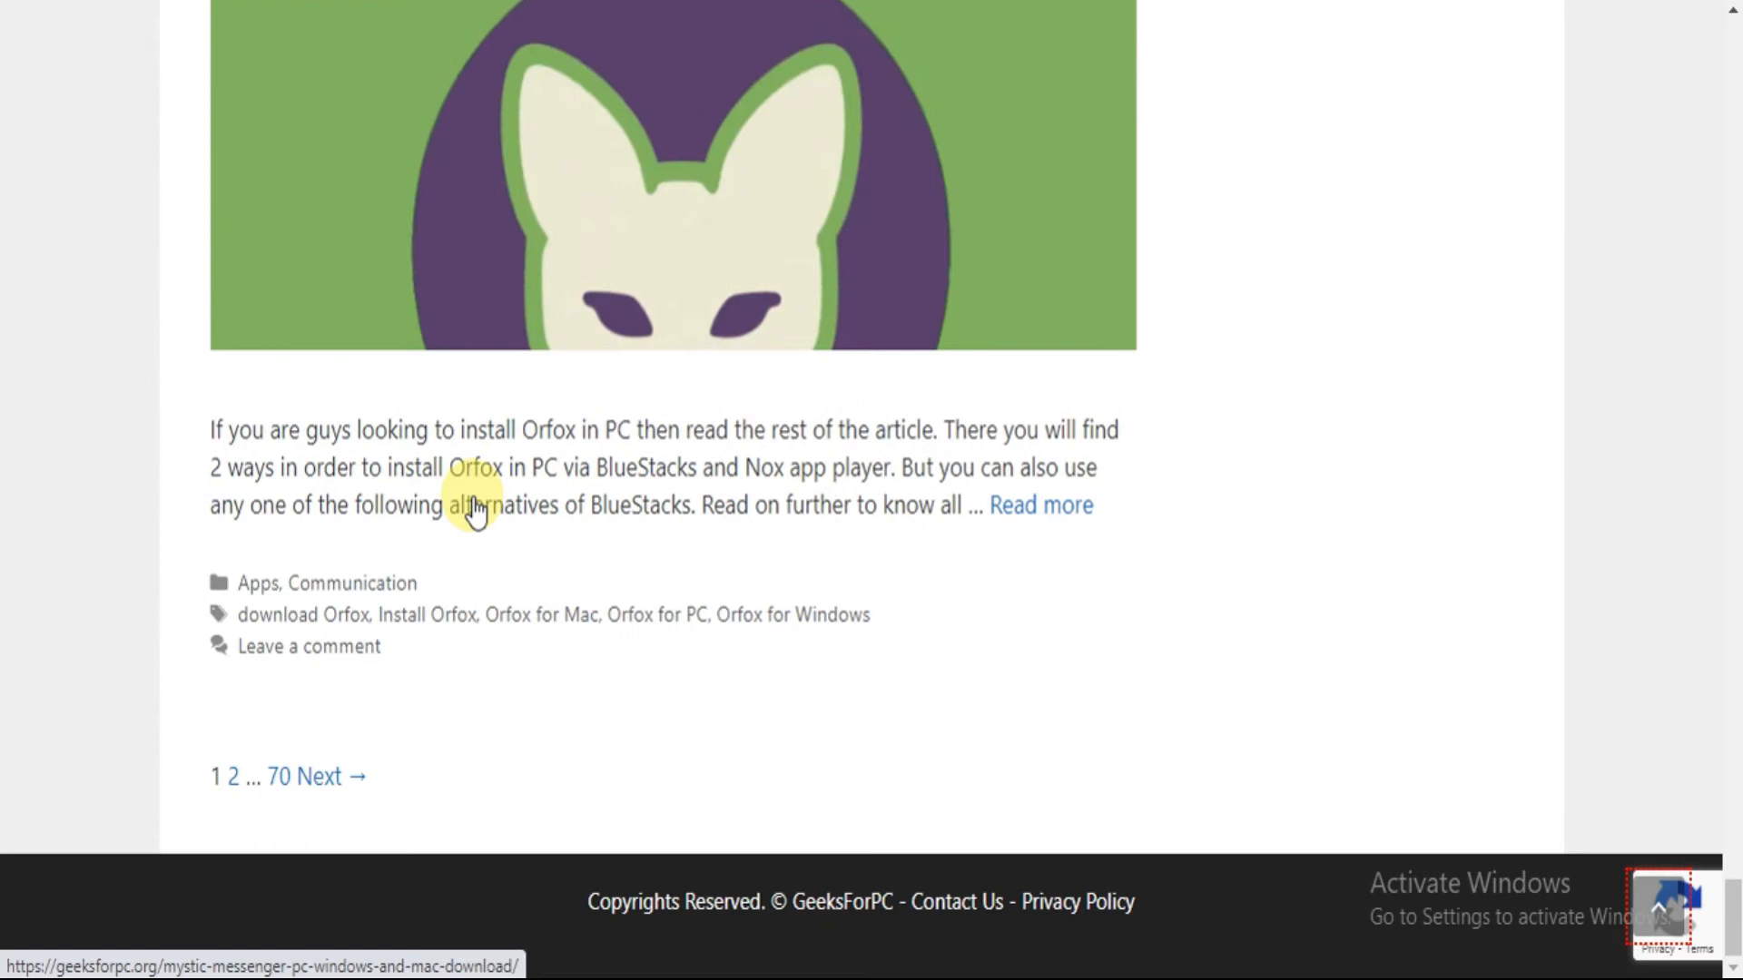
pyautogui.scroll(-3)
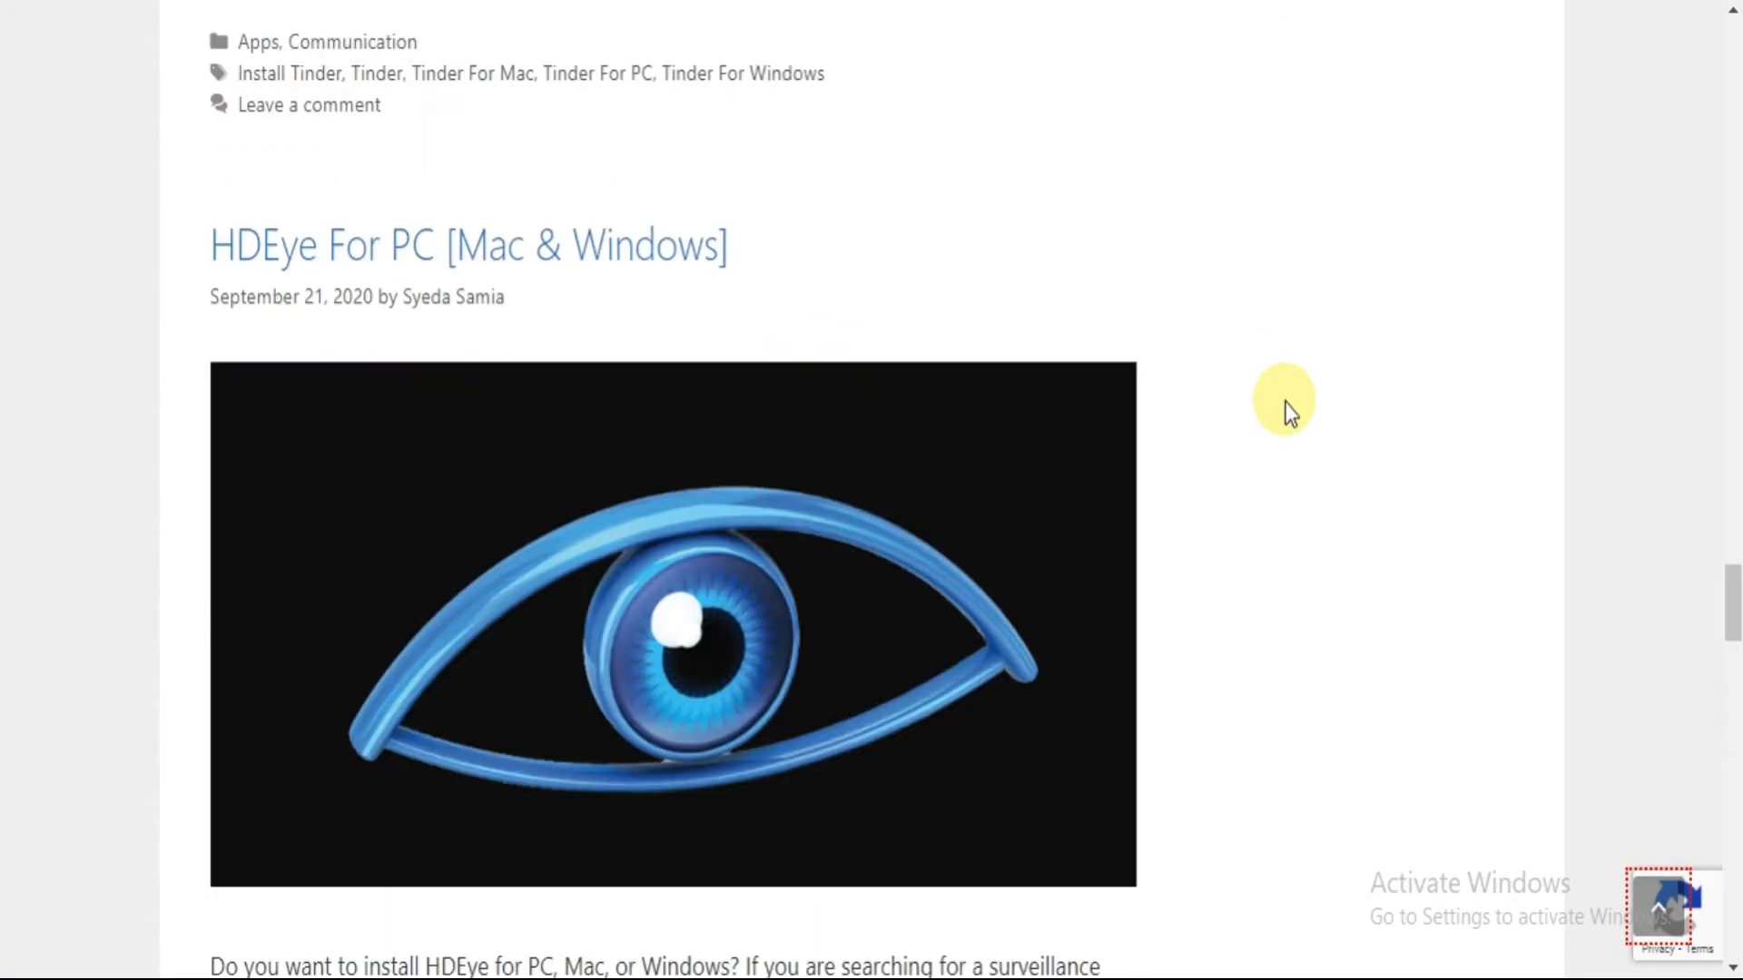
pyautogui.scroll(-3)
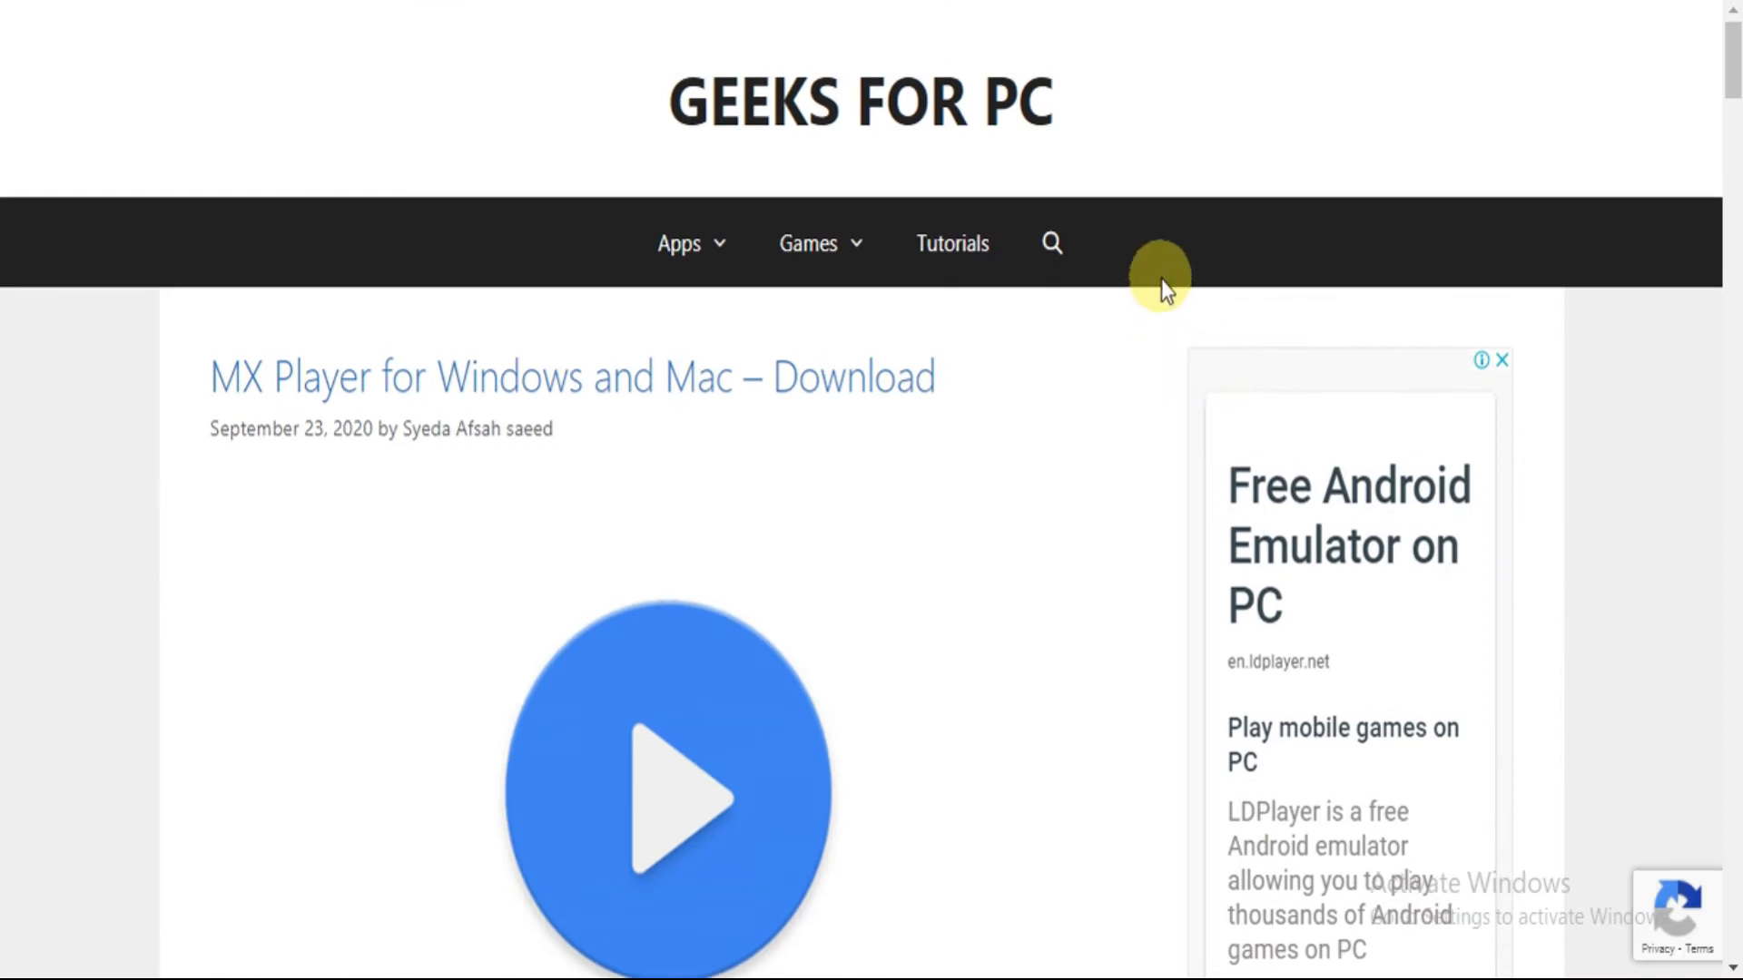
pyautogui.moveTo(1129, 235)
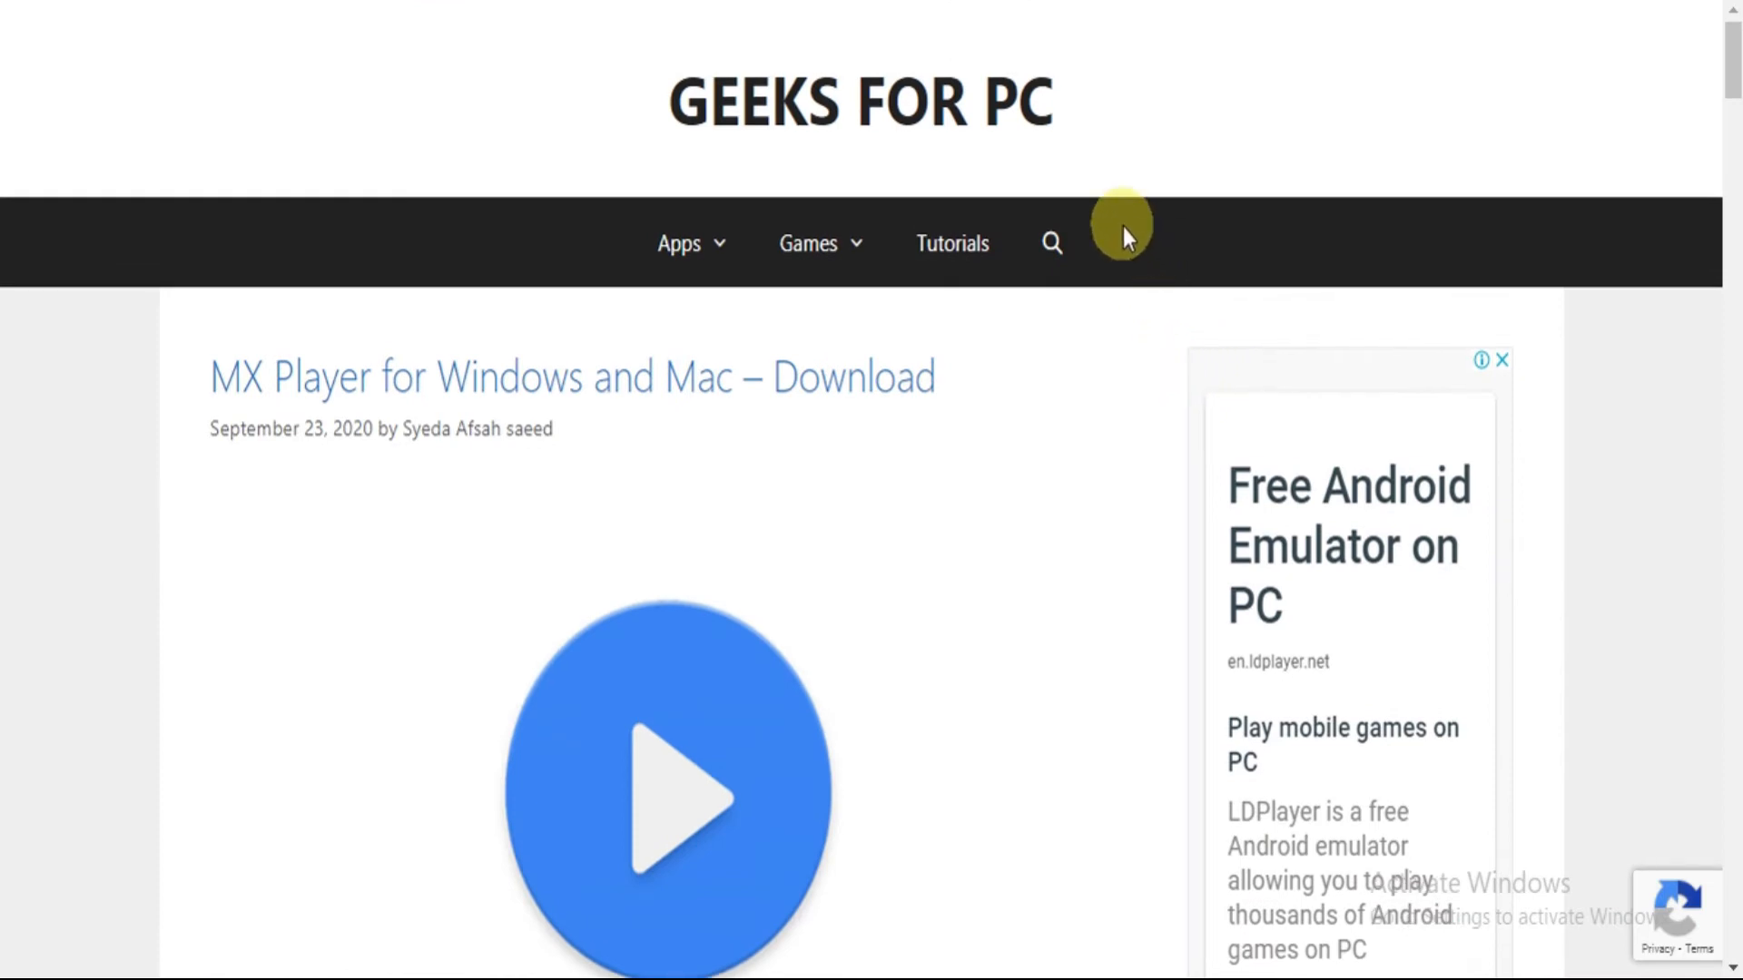
# Step: Run a site search for 'criminal case' from the menu-bar magnifier
pyautogui.click(1050, 244)
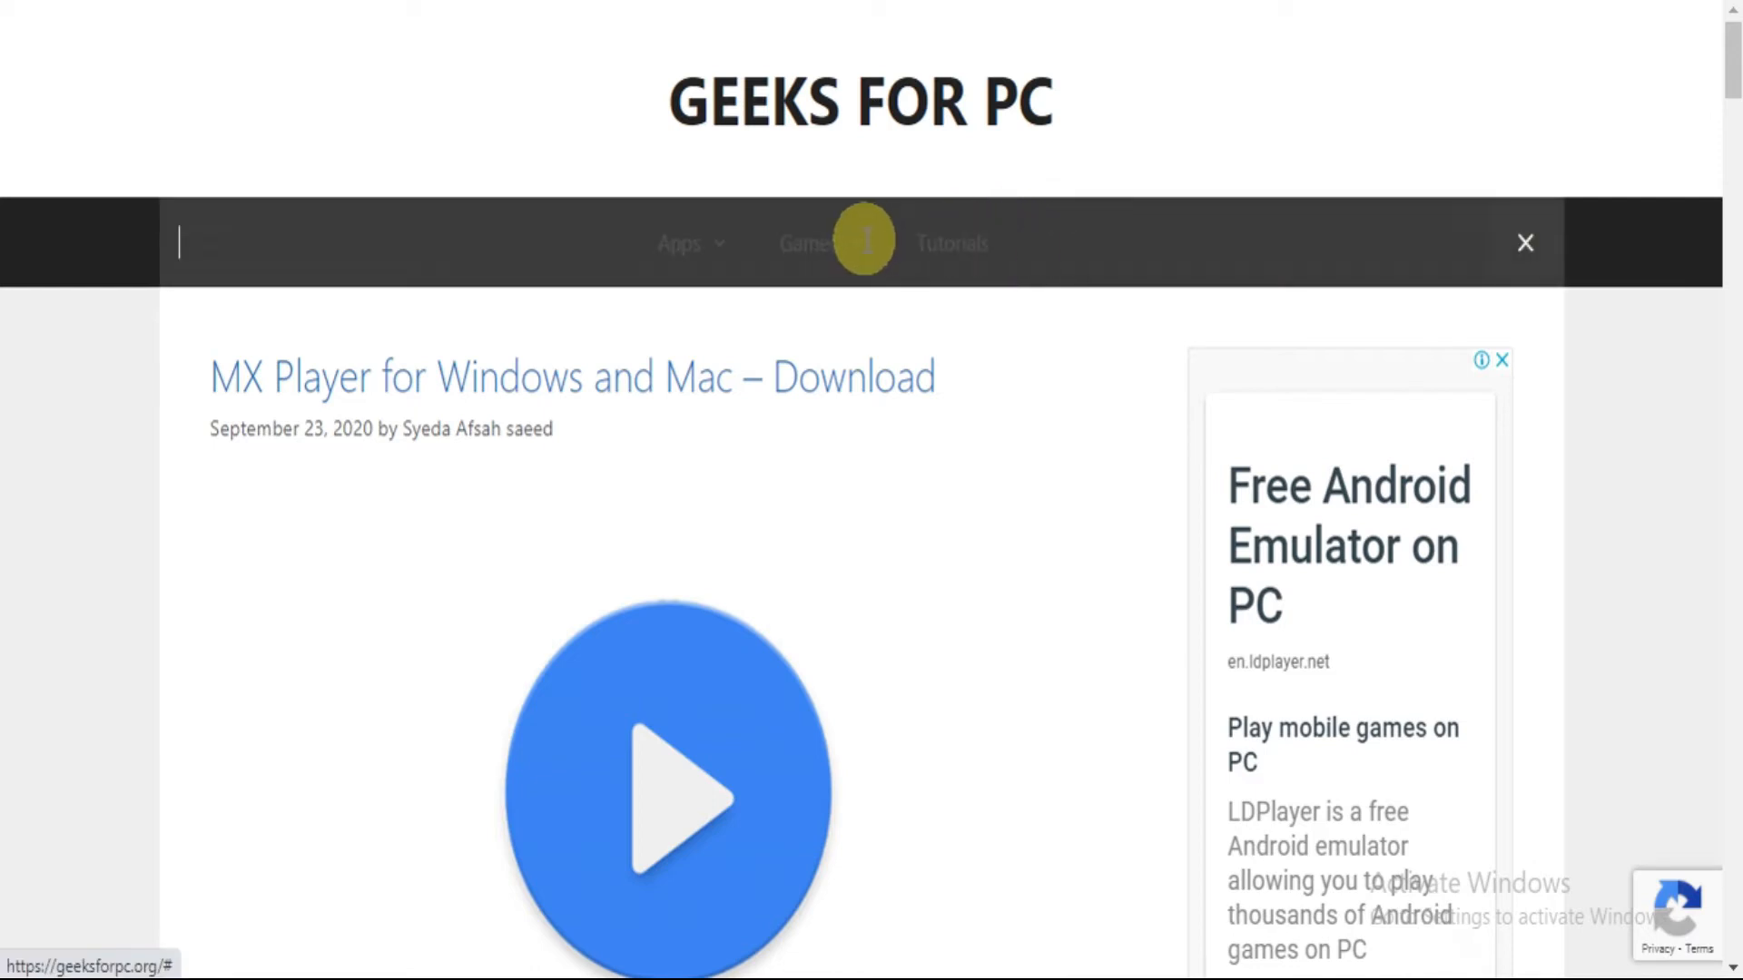
pyautogui.write('cr')
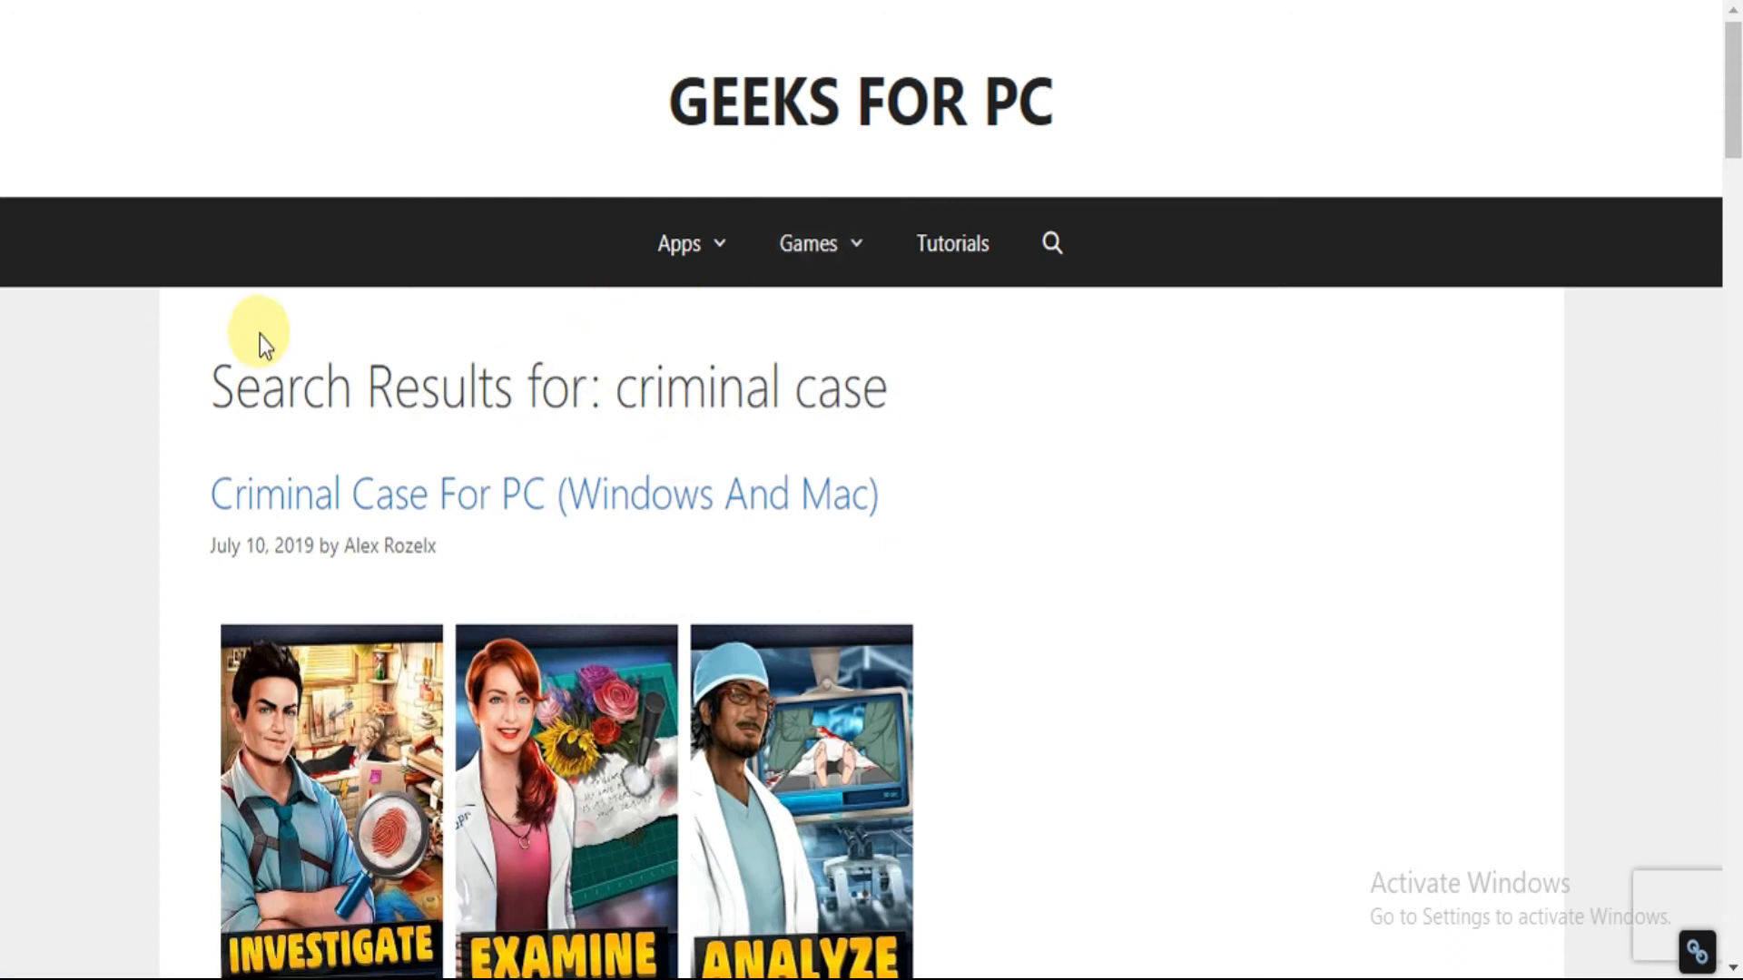
pyautogui.moveTo(417, 511)
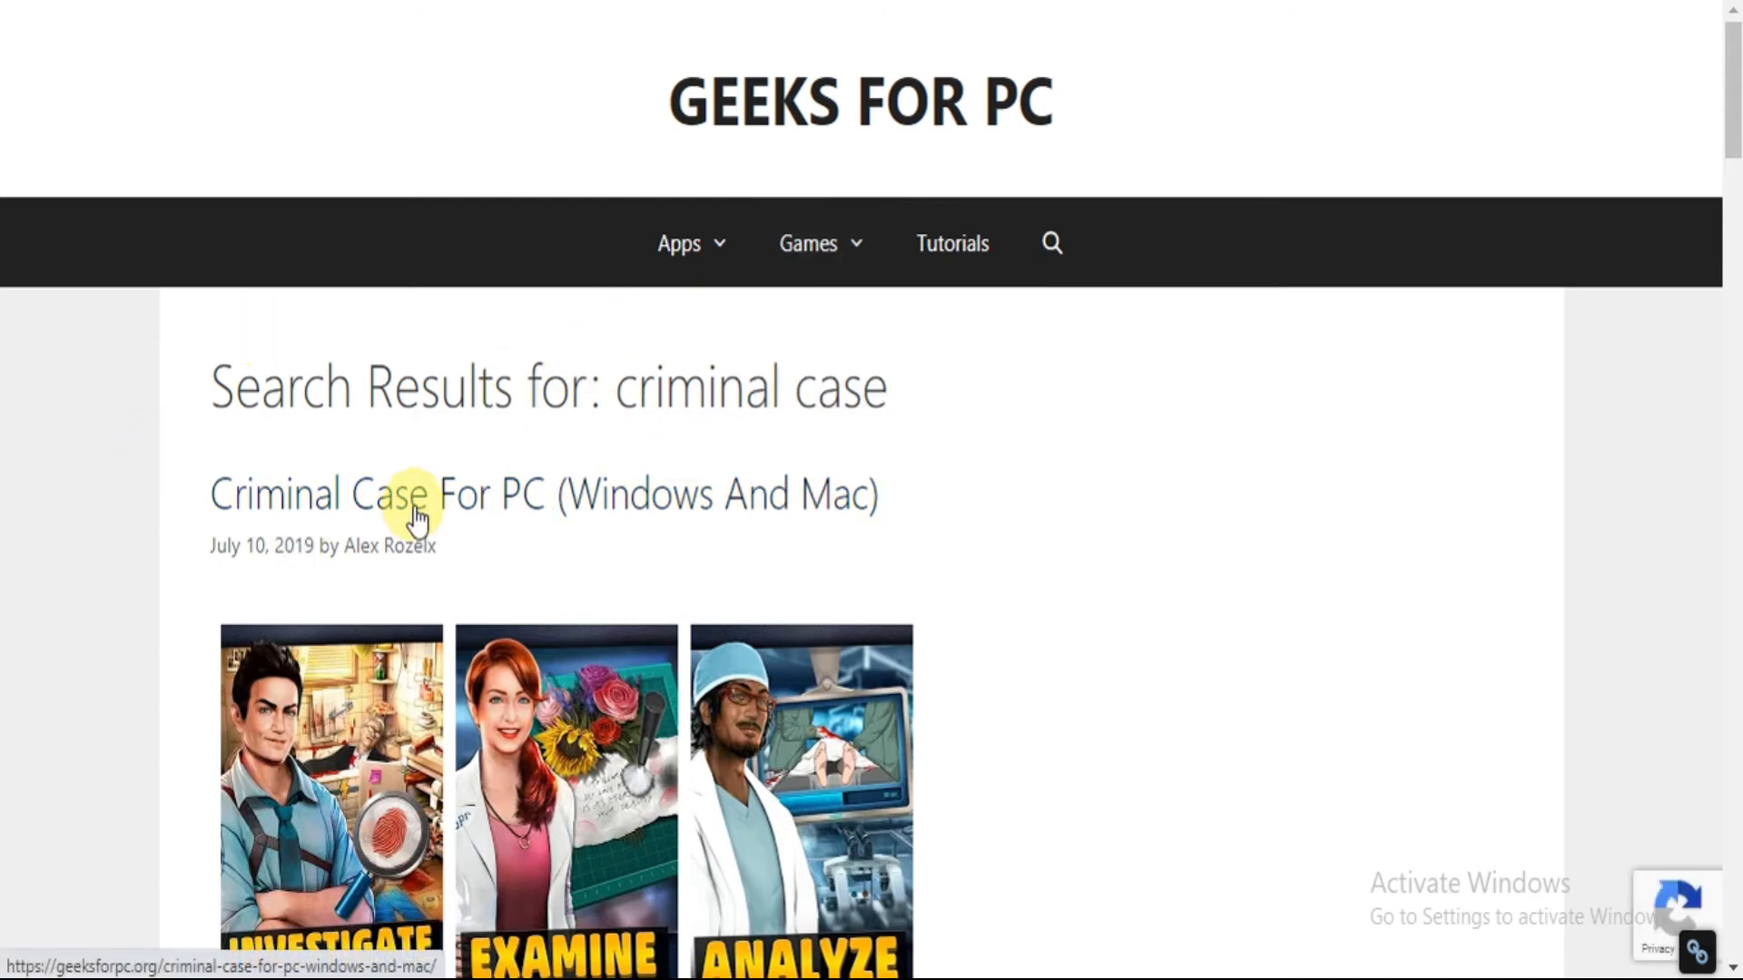
# Step: Open the 'Criminal Case For PC (Windows And Mac)' result from the list
pyautogui.click(417, 506)
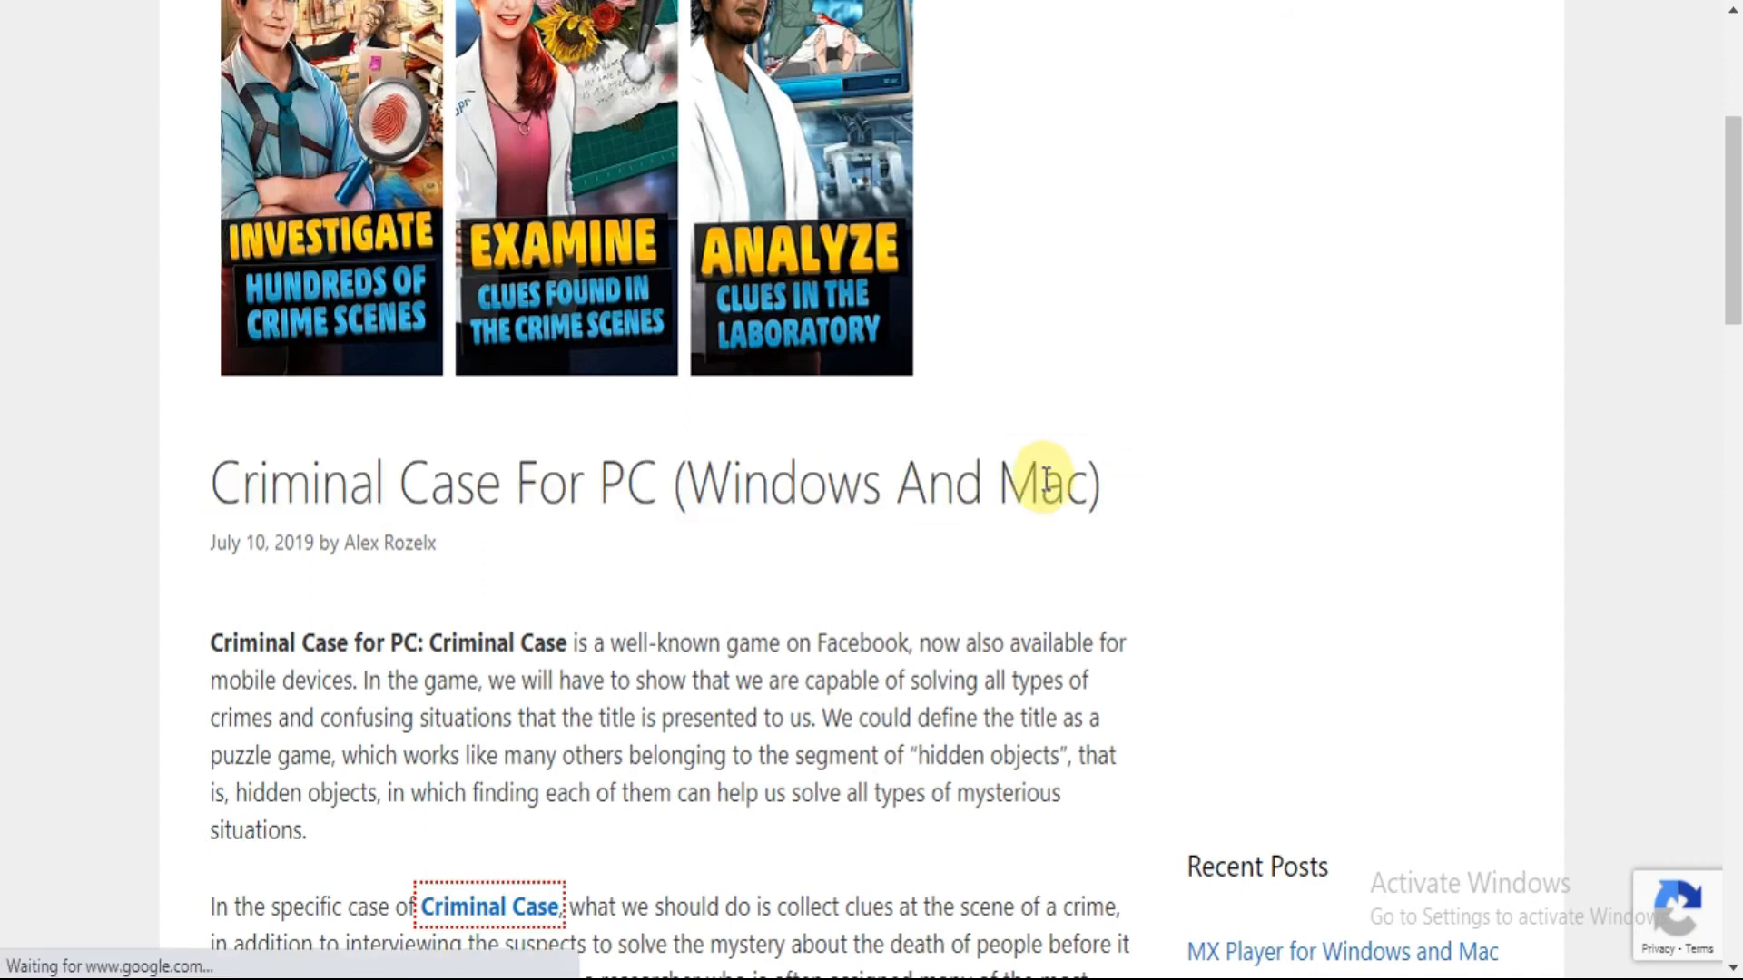
pyautogui.scroll(-3)
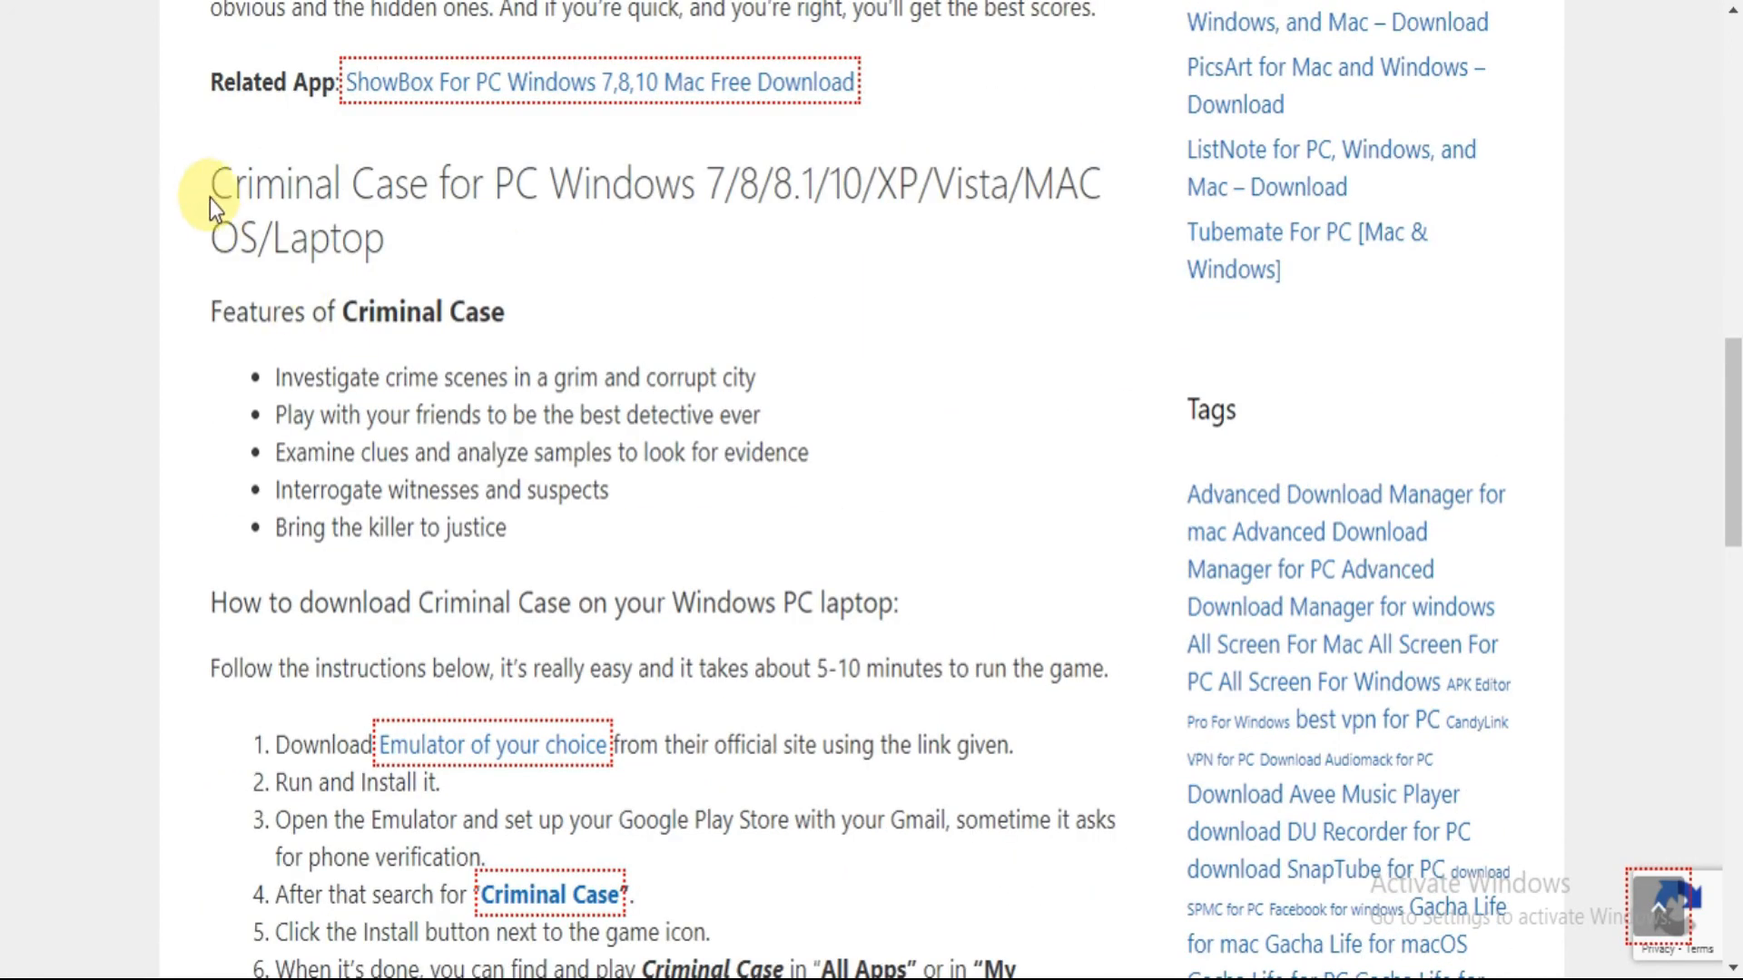
pyautogui.moveTo(209, 193)
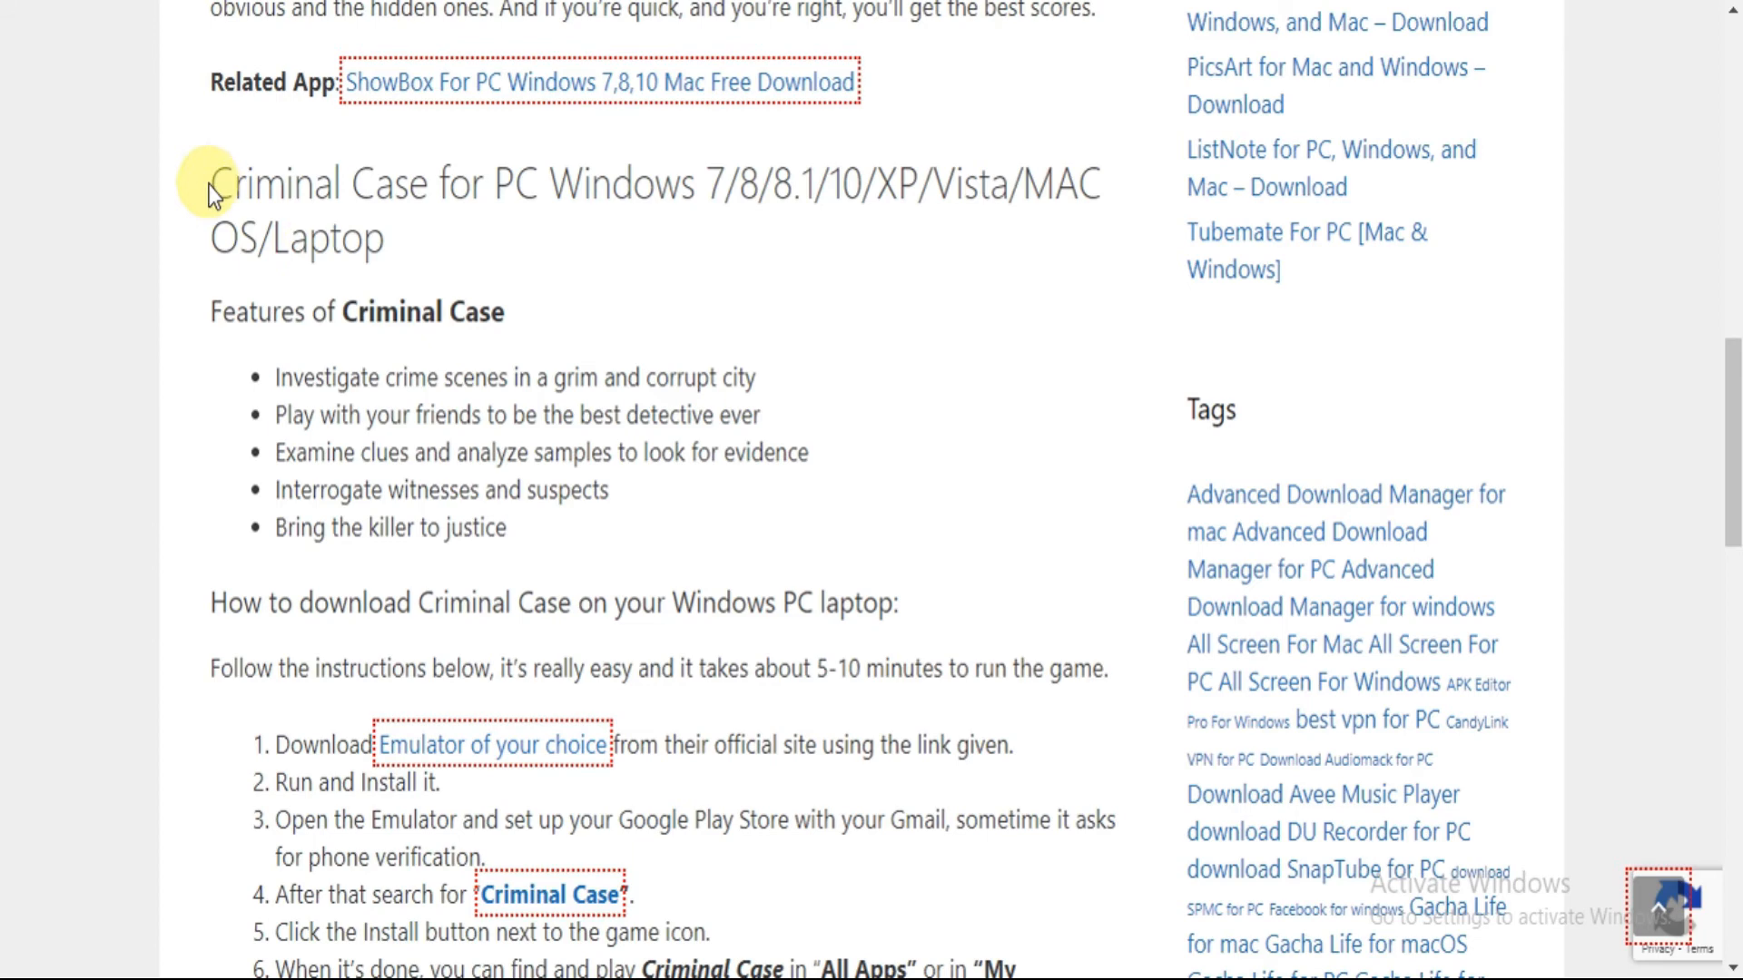
pyautogui.scroll(-3)
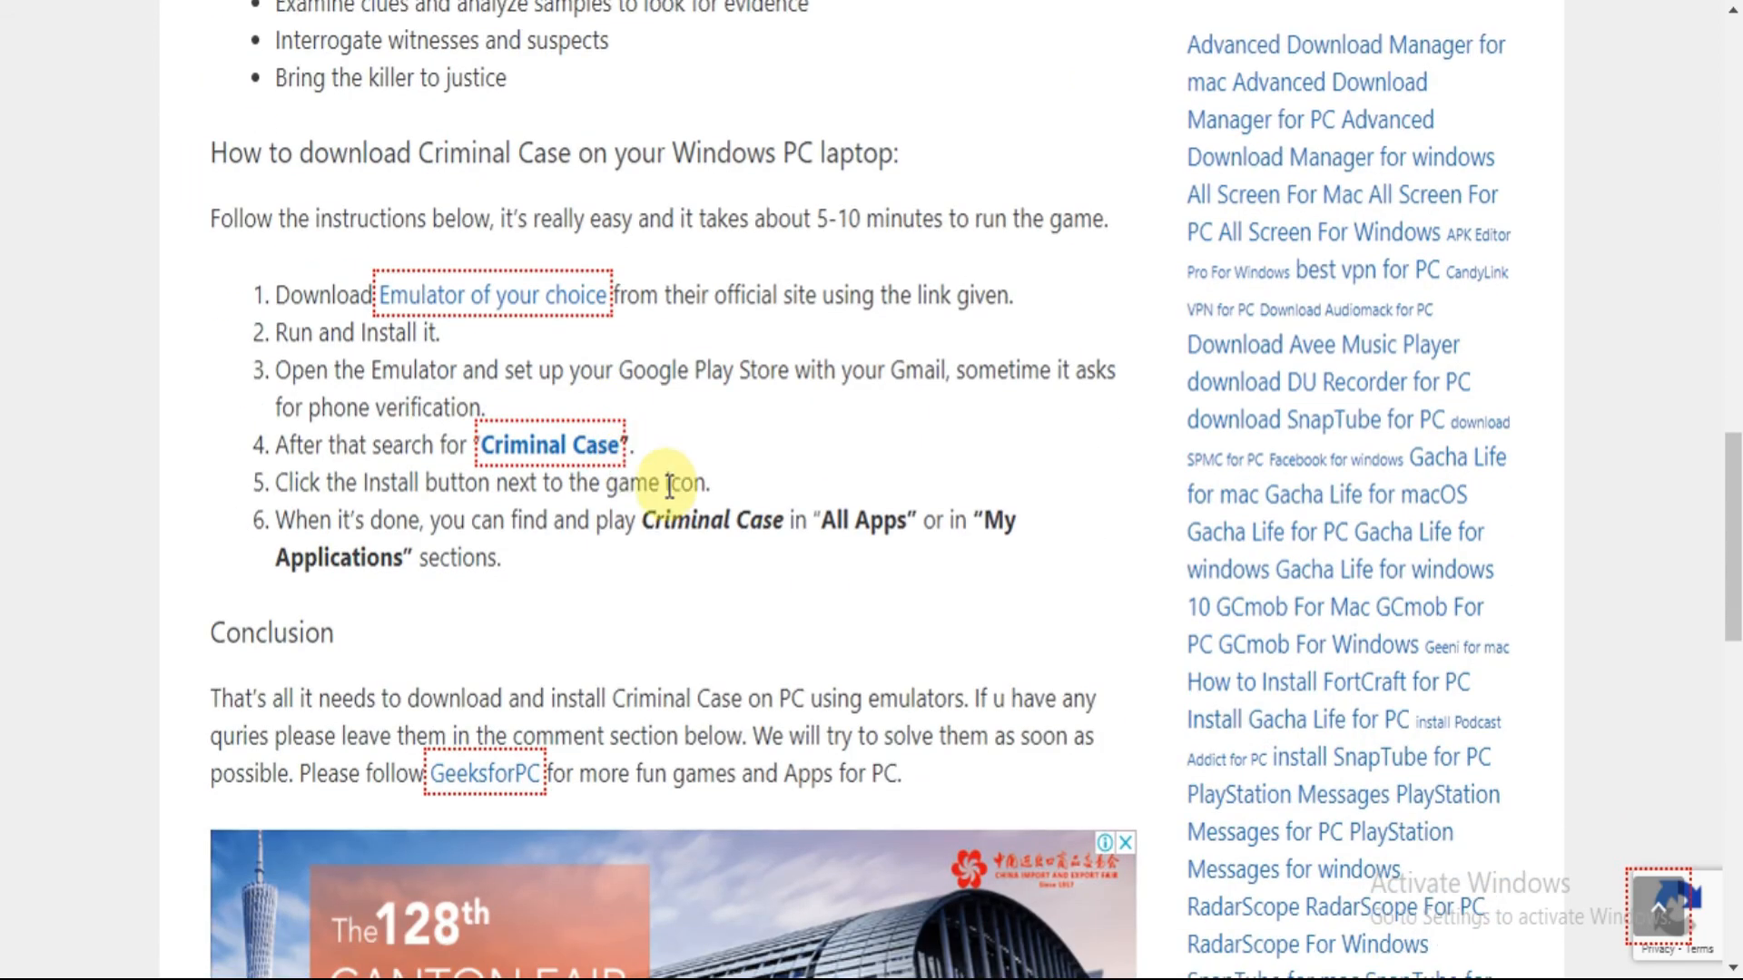
pyautogui.scroll(3)
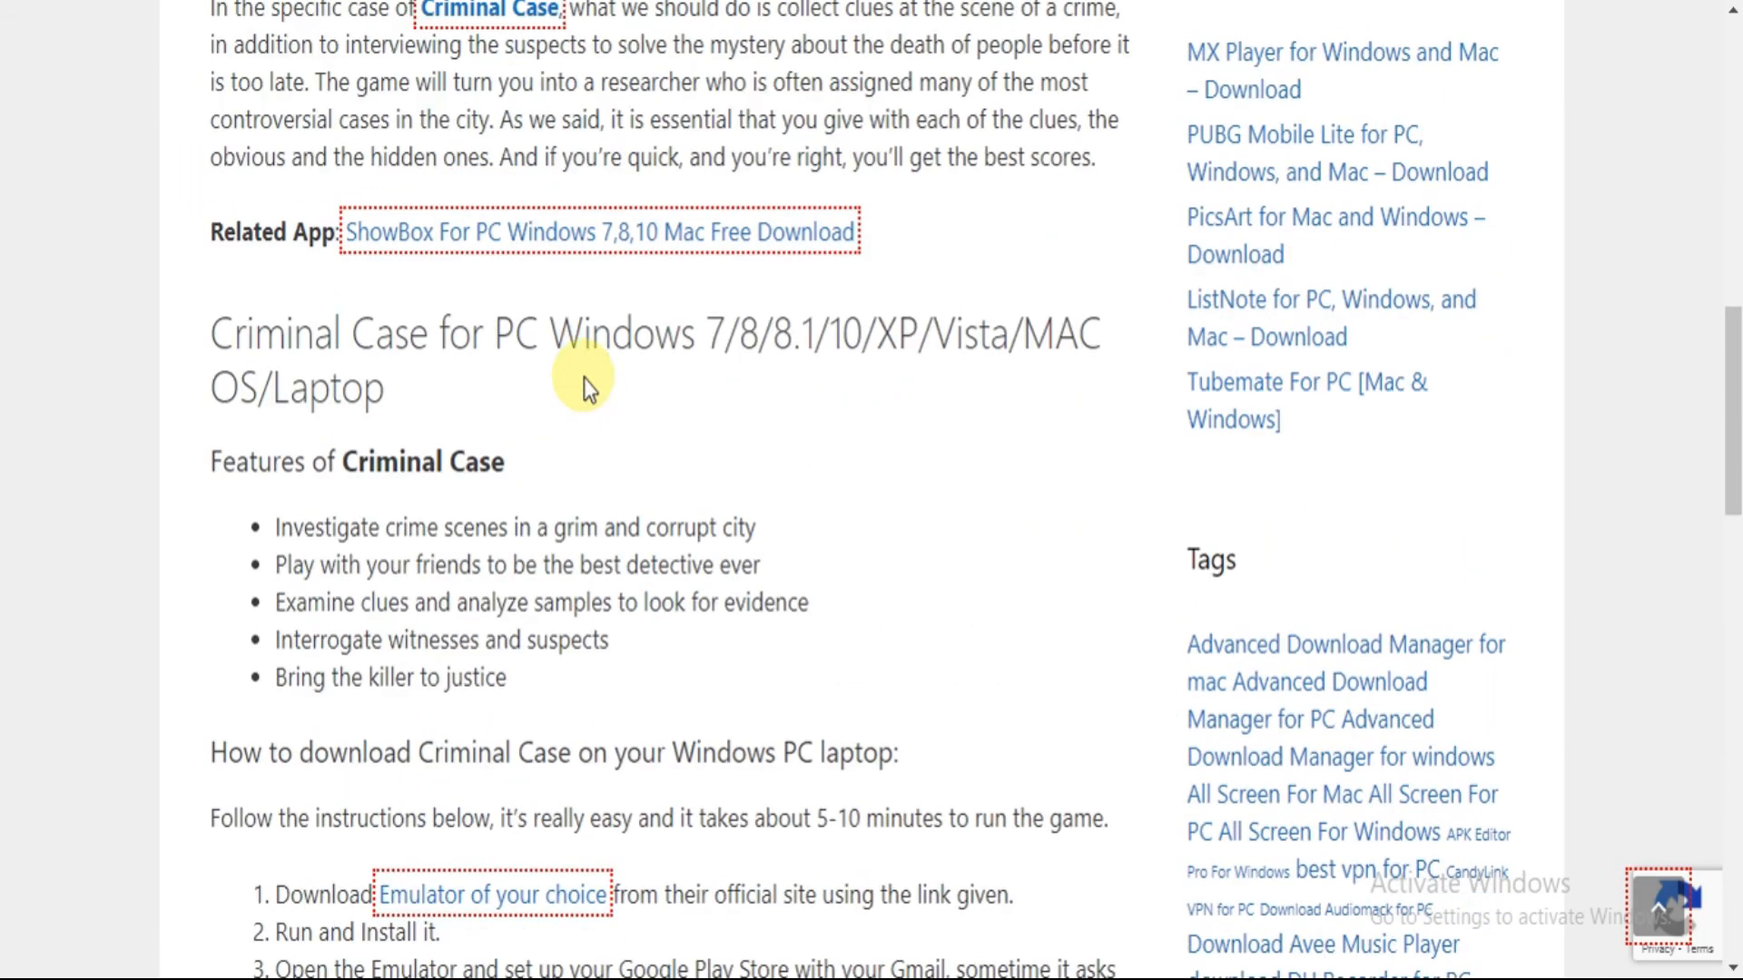
pyautogui.scroll(3)
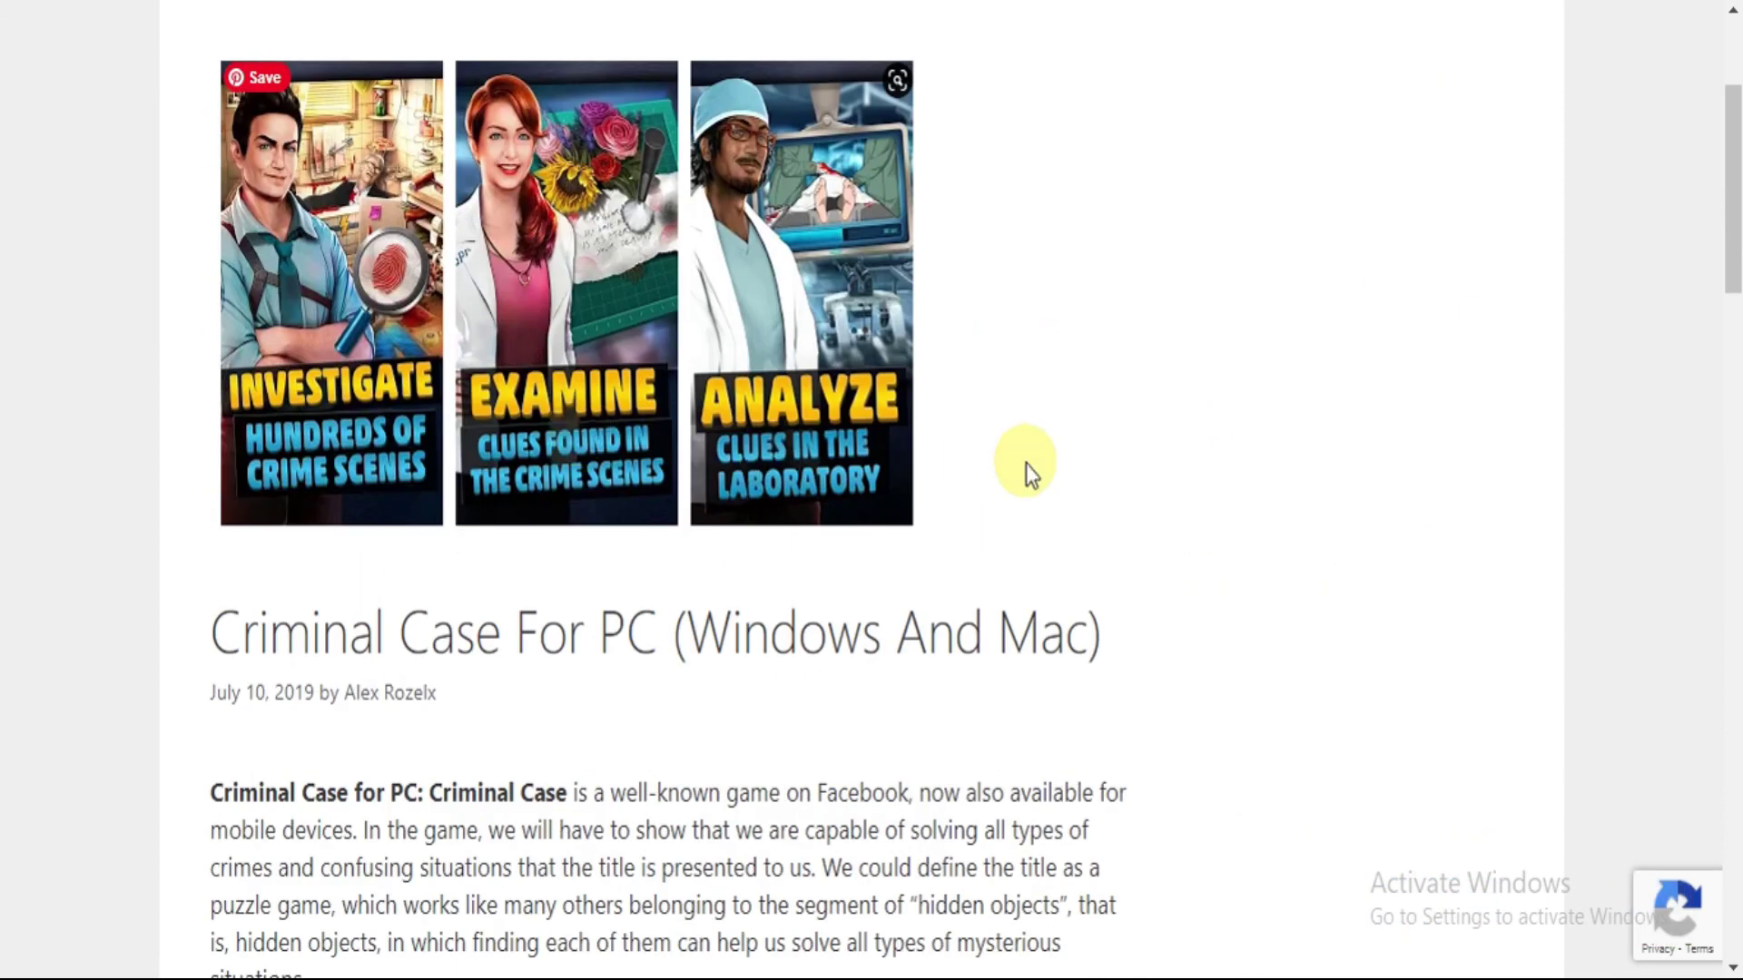
pyautogui.scroll(3)
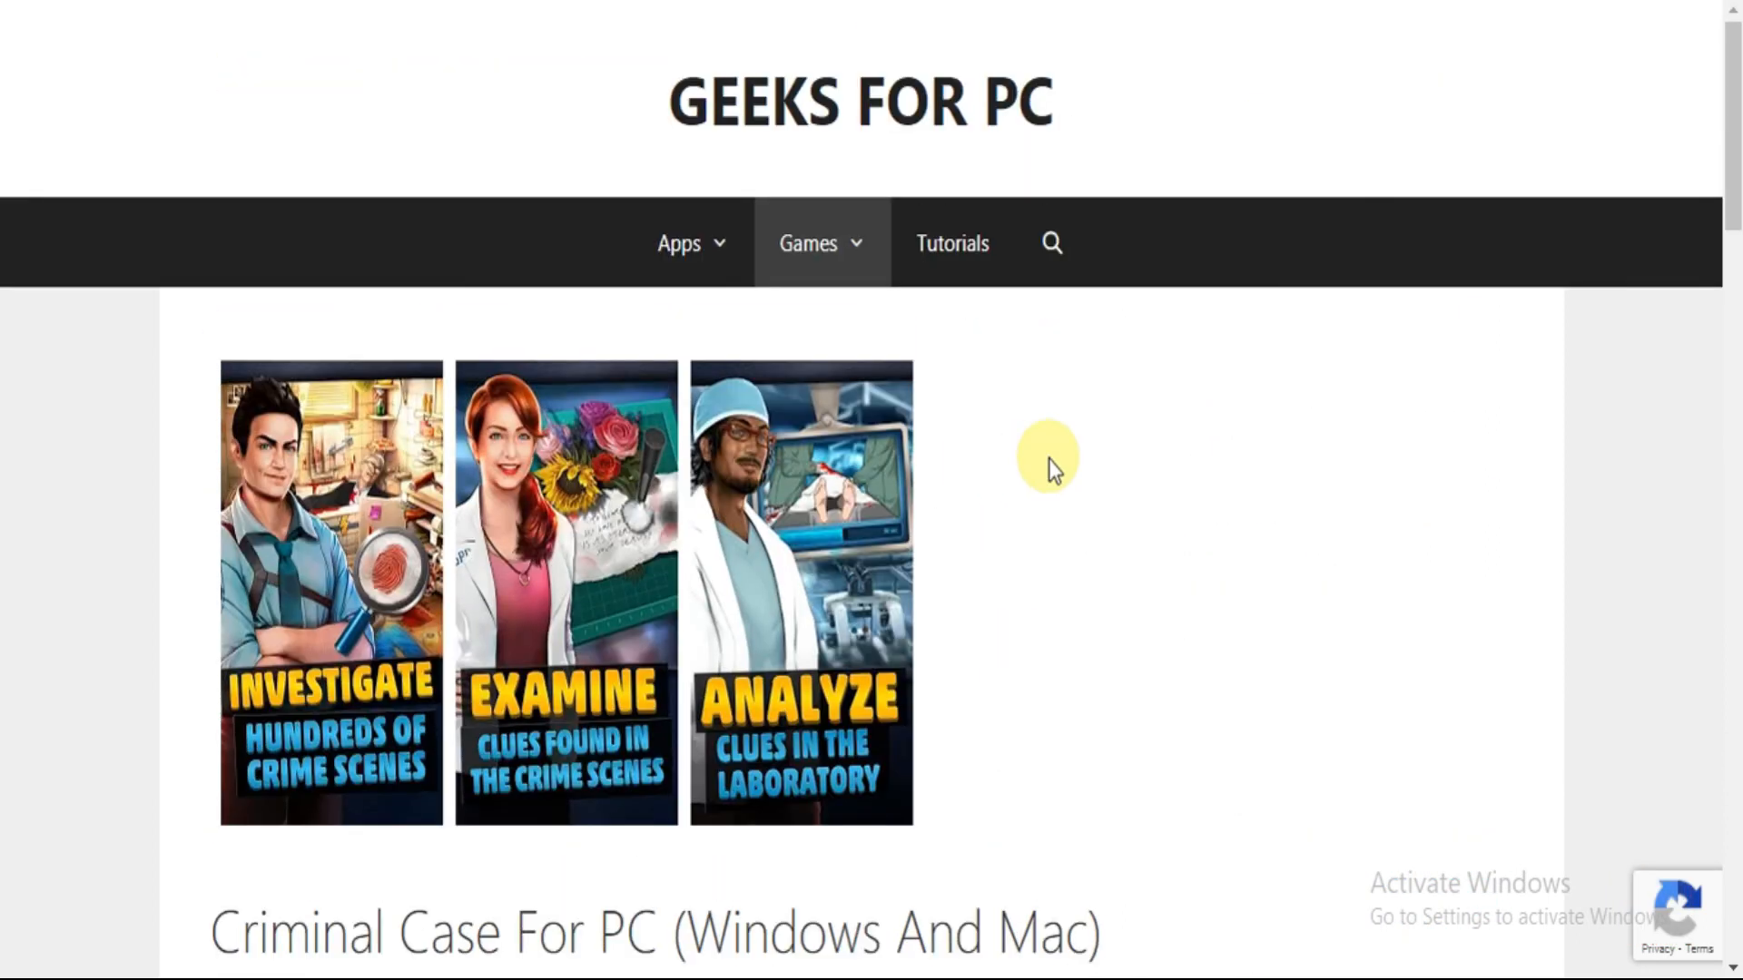
pyautogui.scroll(-3)
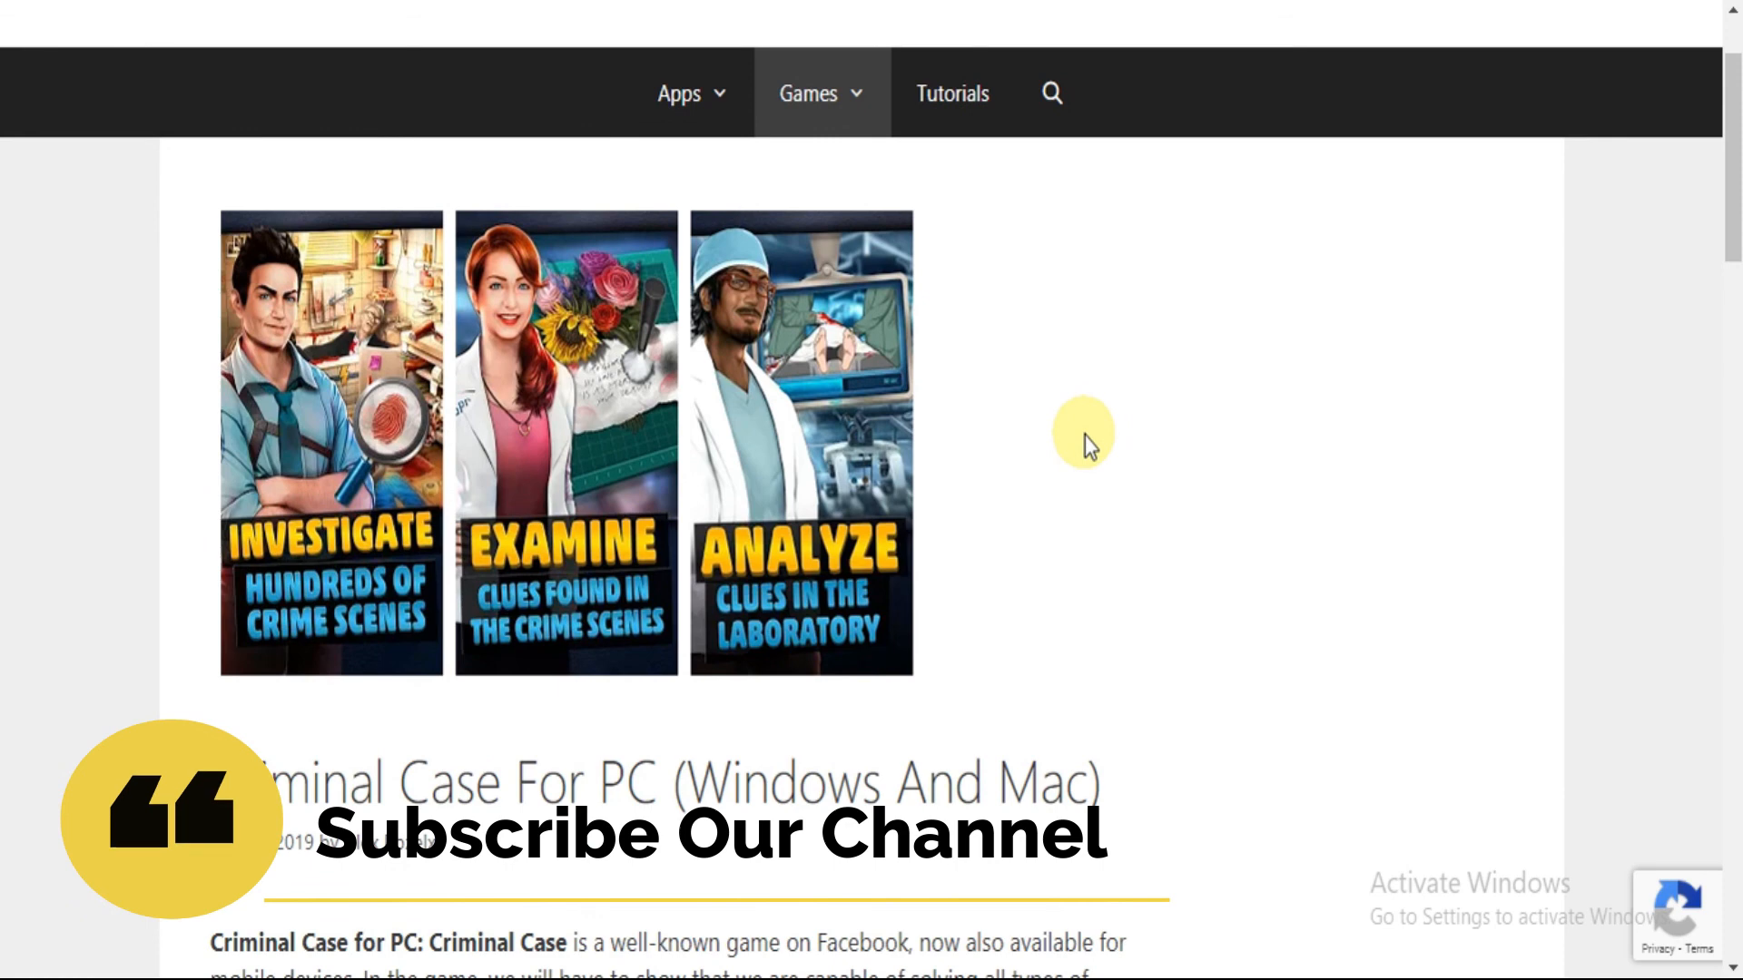